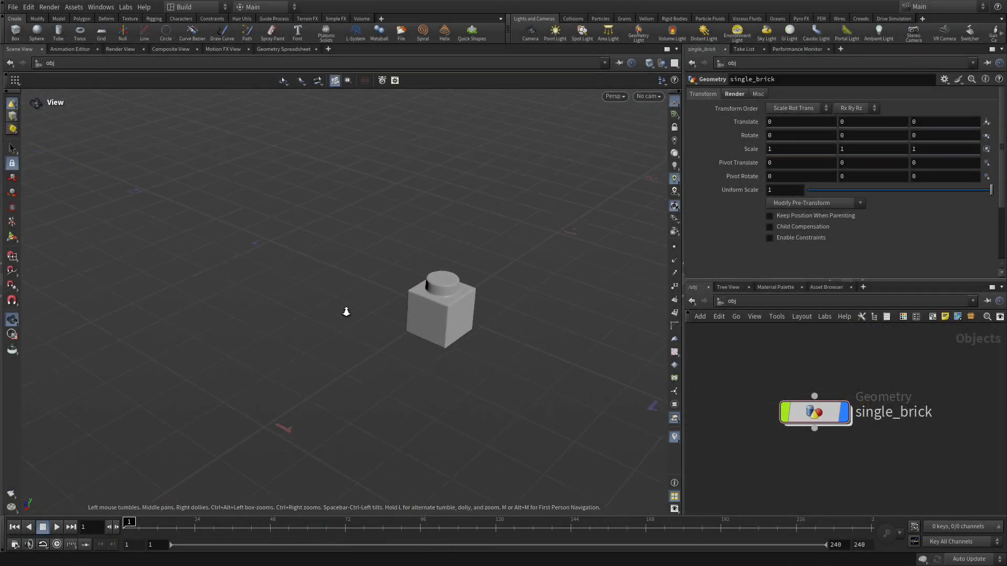
- Add a Test Geometry: Rubber Toy object to the scene next to single_brick
{"action": "key", "text": "Tab"}
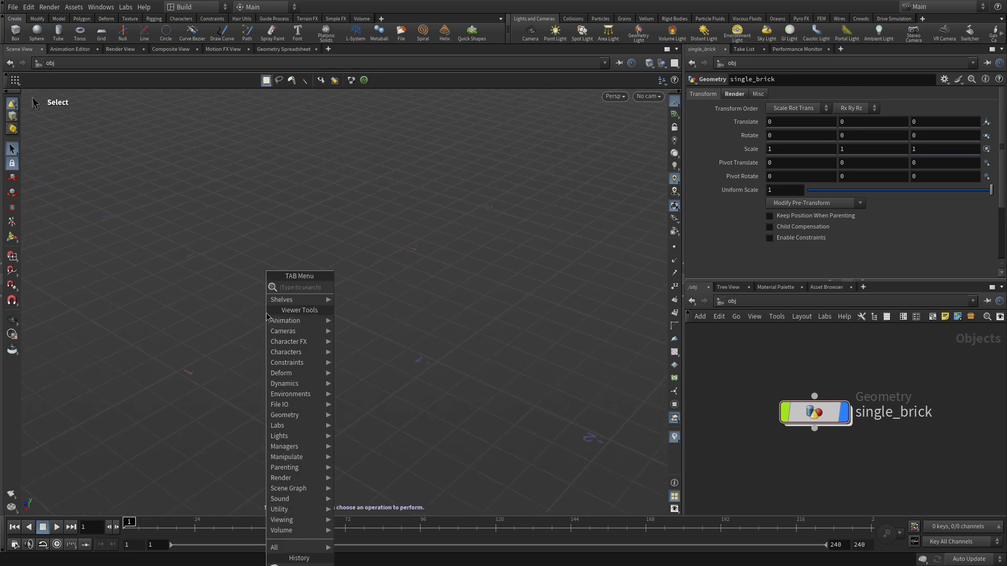
{"action": "type", "text": "test"}
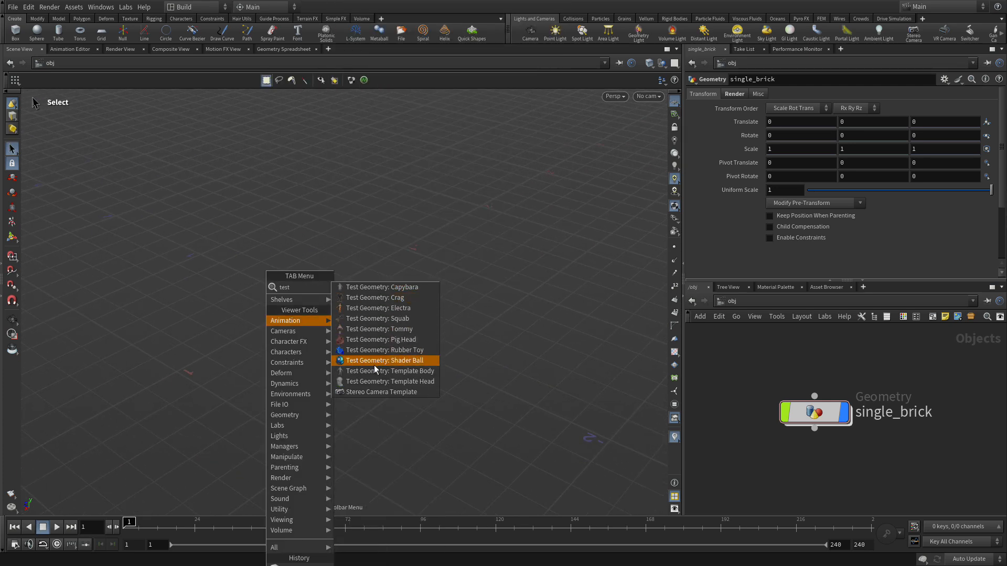
{"action": "mouse_move", "coordinate": [383, 391]}
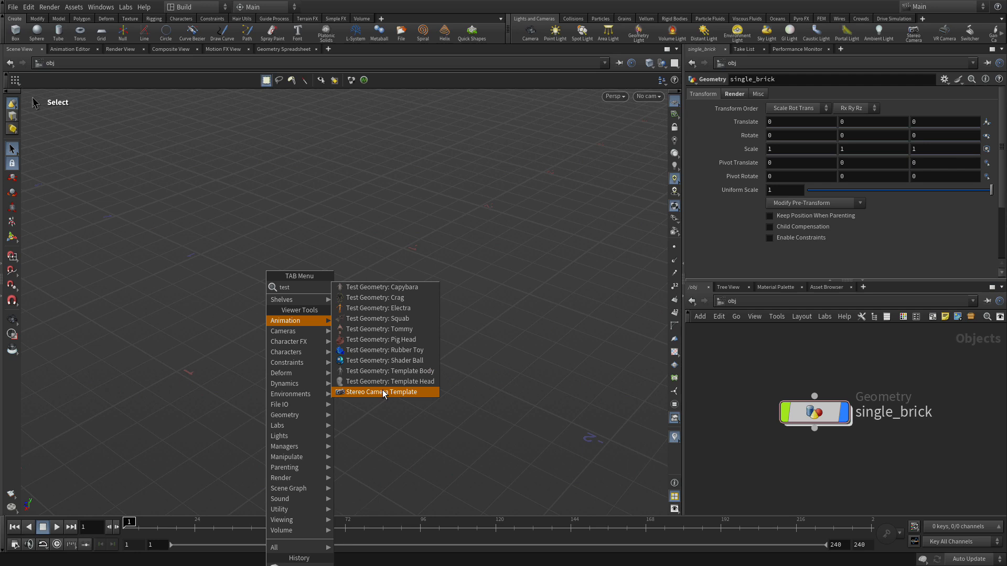
{"action": "mouse_move", "coordinate": [382, 350]}
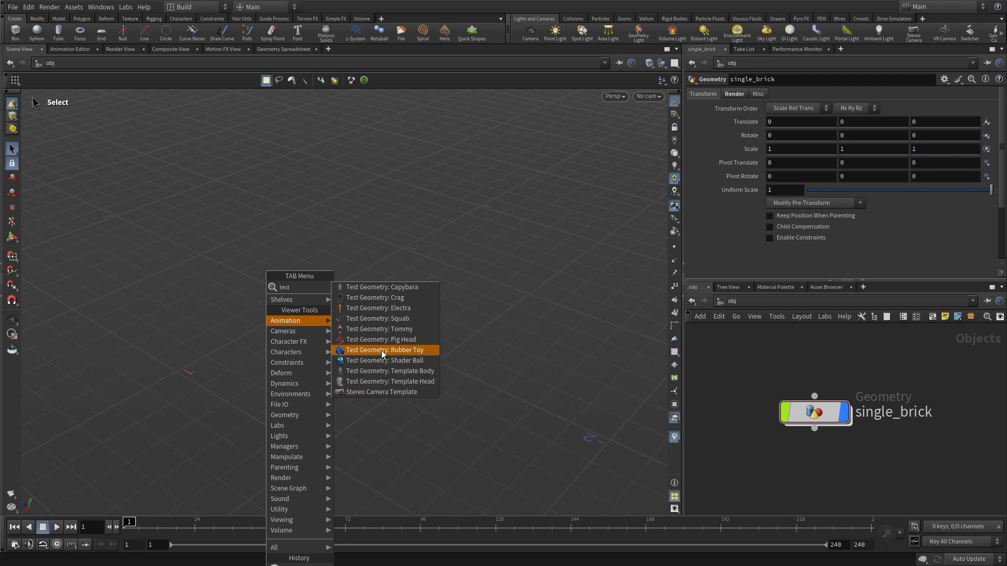
{"action": "left_click", "coordinate": [385, 350]}
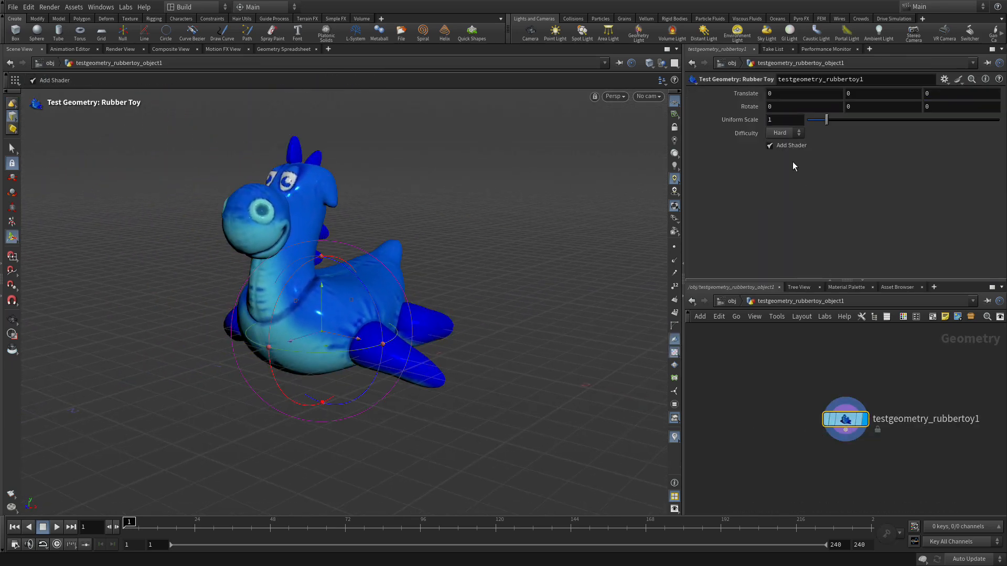
- Set the Rubber Toy's Uniform Scale to 3 and pull the view back to frame it
{"action": "left_click", "coordinate": [784, 120]}
{"action": "type", "text": "3"}
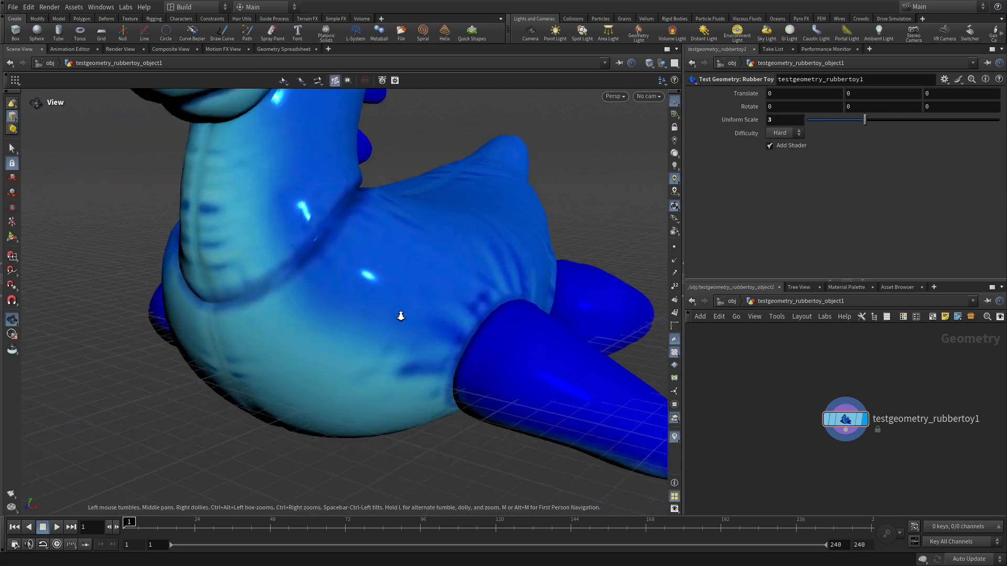
{"action": "left_click_drag", "start_coordinate": [401, 315], "coordinate": [379, 302]}
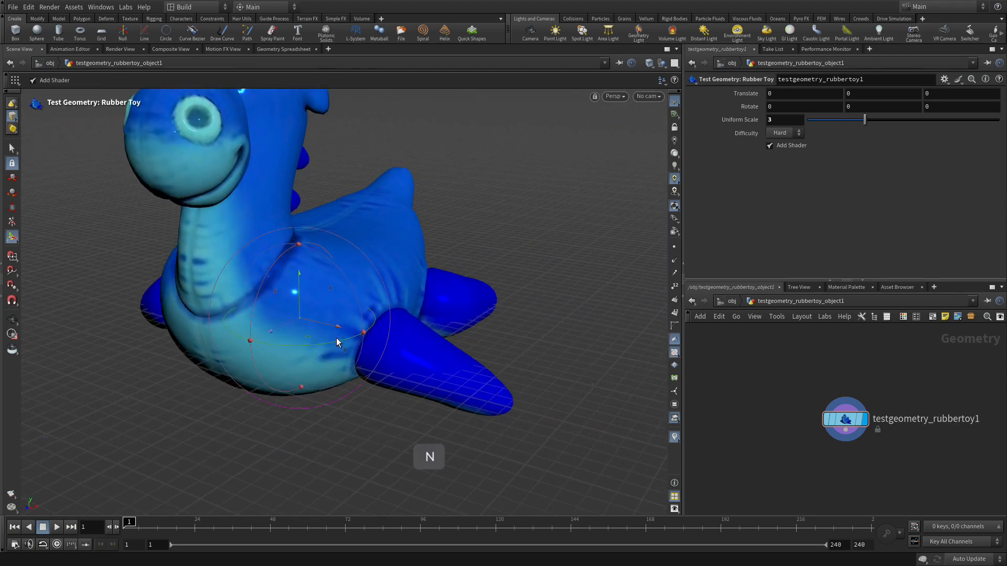
- Append a Match Size node to the rubber toy, keeping Justify Y at Min
{"action": "key", "text": "Tab"}
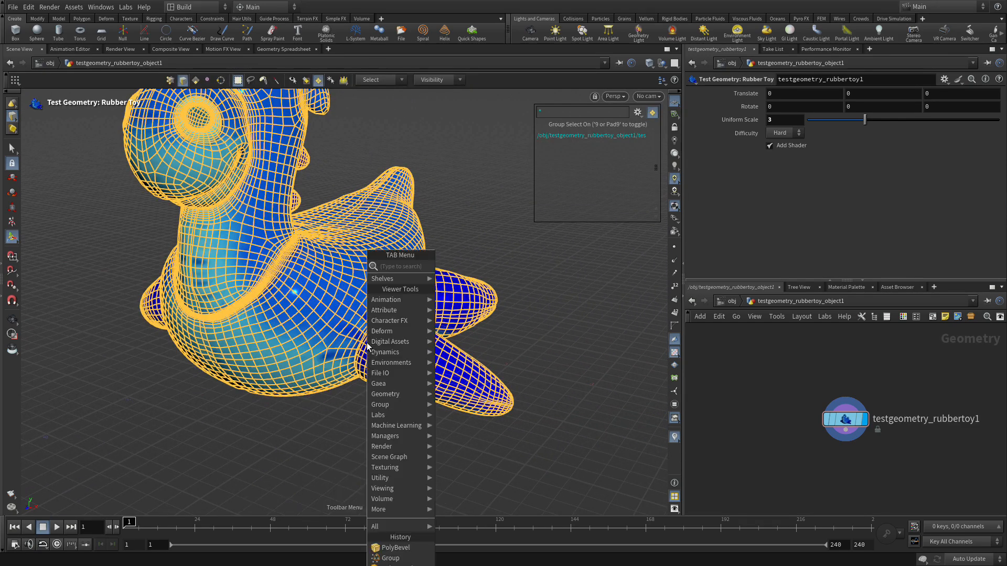
{"action": "type", "text": "matc"}
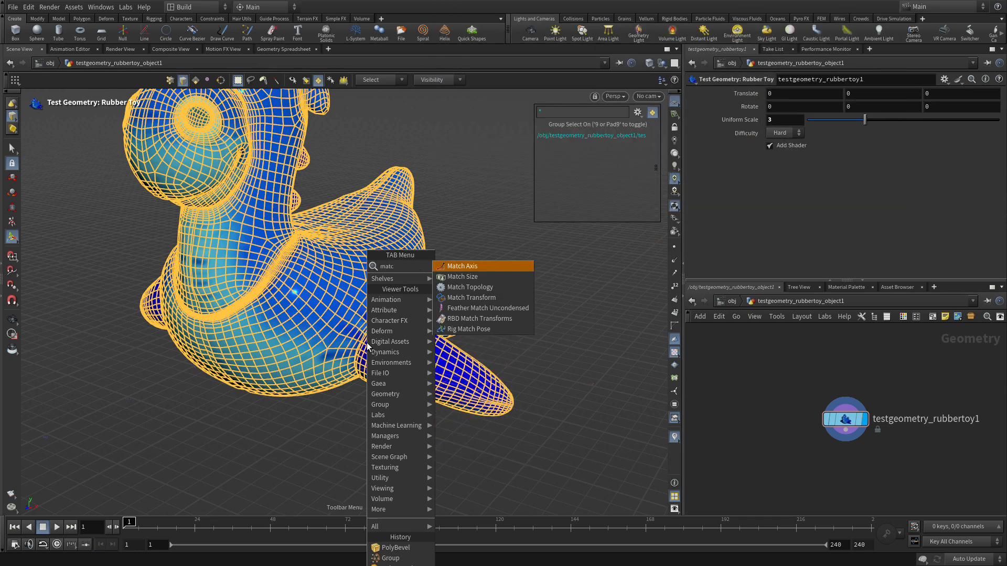
{"action": "left_click", "coordinate": [461, 276]}
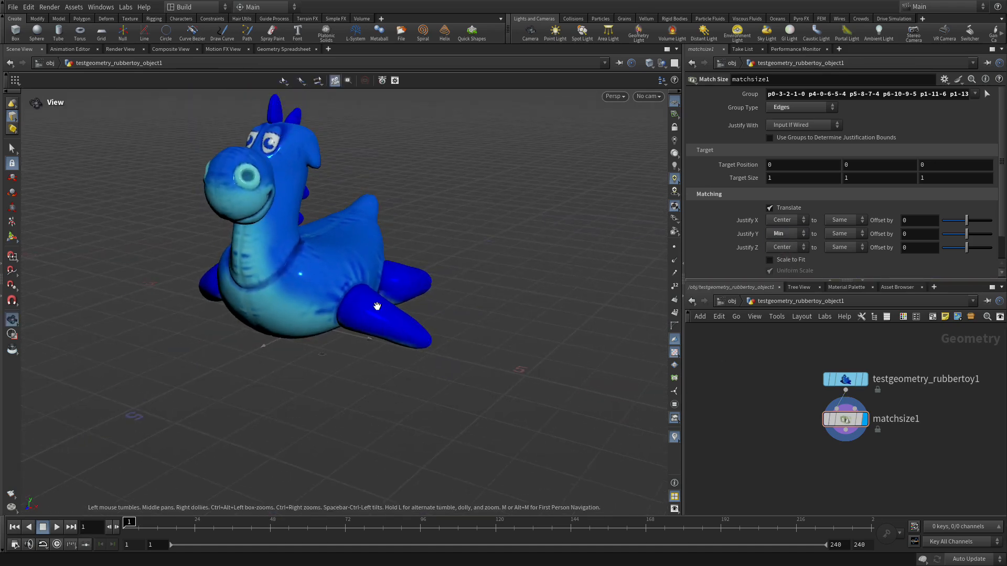
{"action": "left_click_drag", "start_coordinate": [377, 306], "coordinate": [369, 315]}
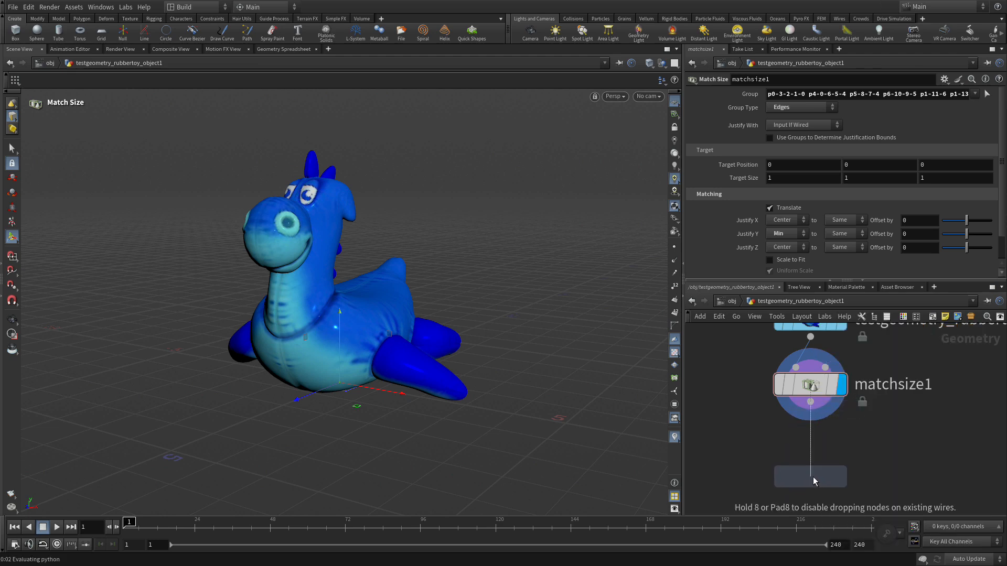
- Wire a Points from Volume node beneath matchsize1 to fill the toy with points
{"action": "left_click", "coordinate": [809, 476]}
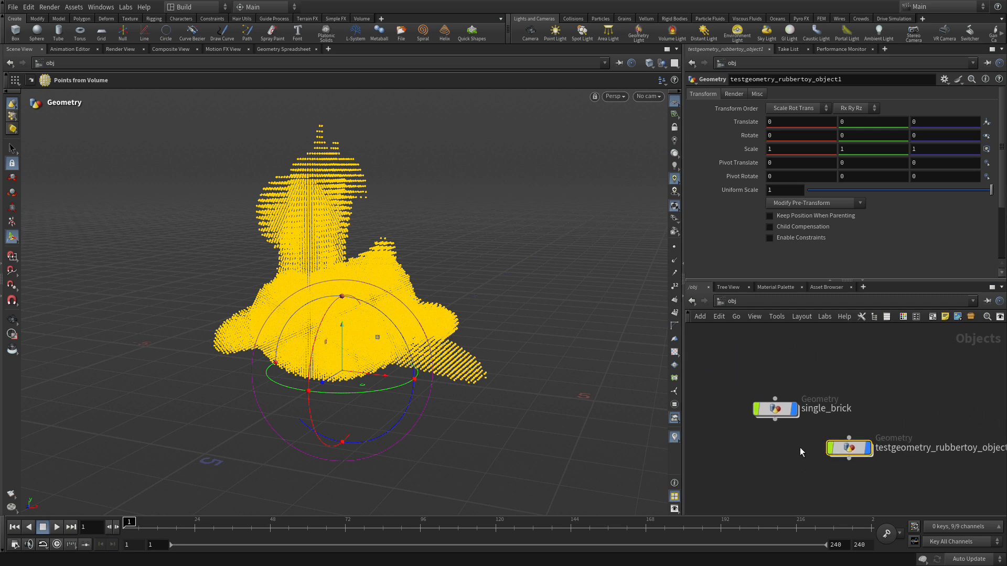
{"action": "mouse_move", "coordinate": [890, 467]}
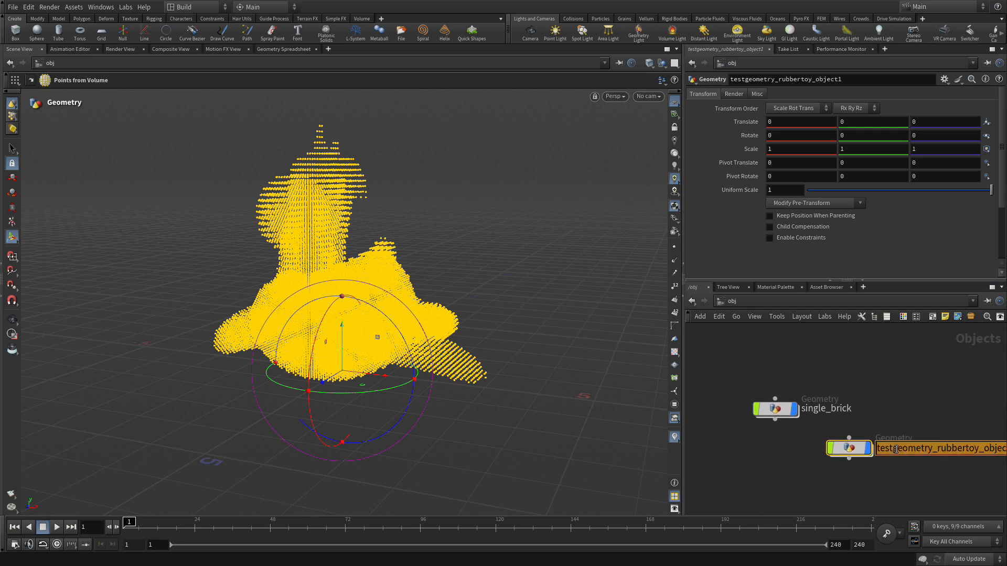
- Rename the toy object 'rubbertoy' and place its node level with single_brick
{"action": "type", "text": "rub"}
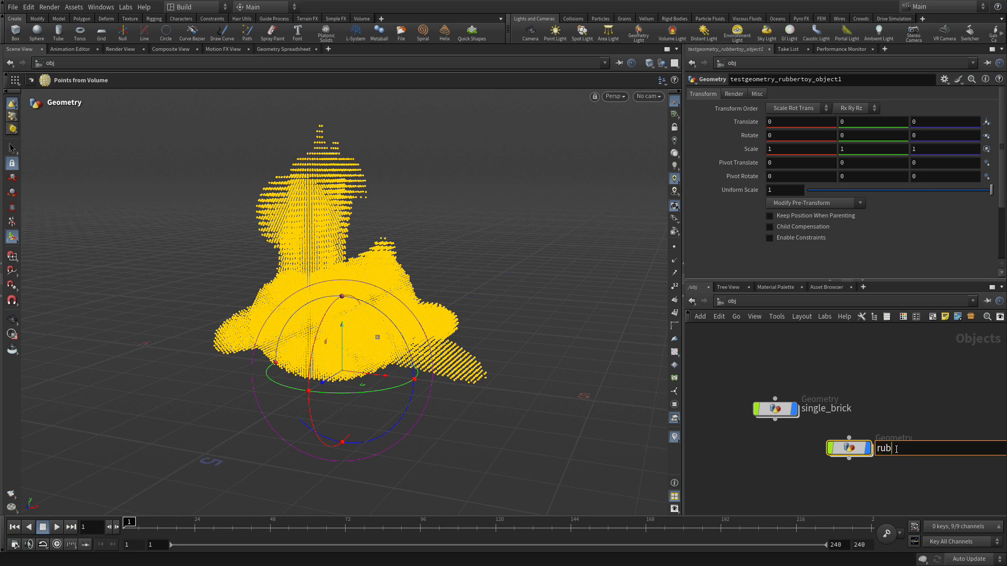
{"action": "type", "text": "bertoyh"}
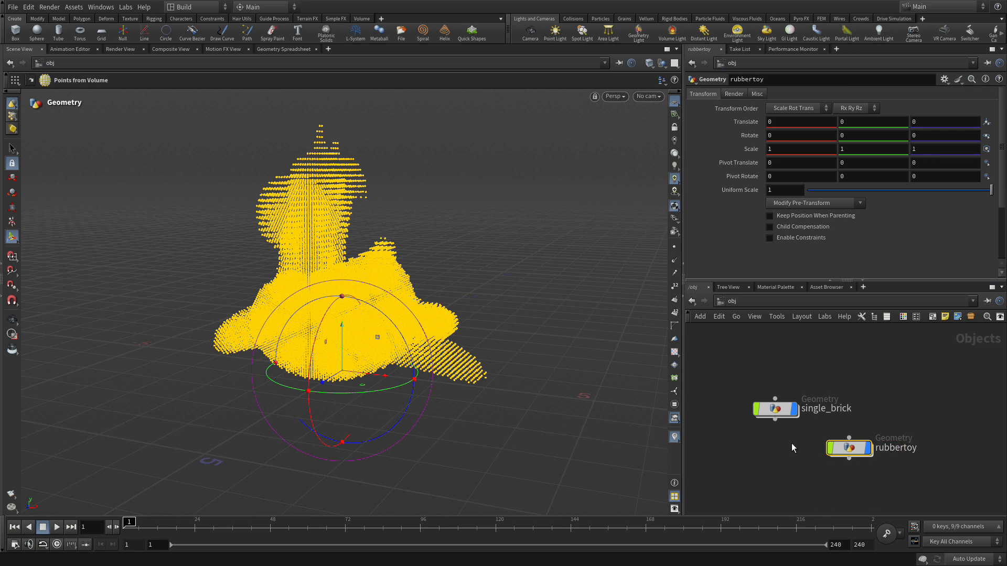
{"action": "left_click_drag", "start_coordinate": [848, 447], "coordinate": [891, 422]}
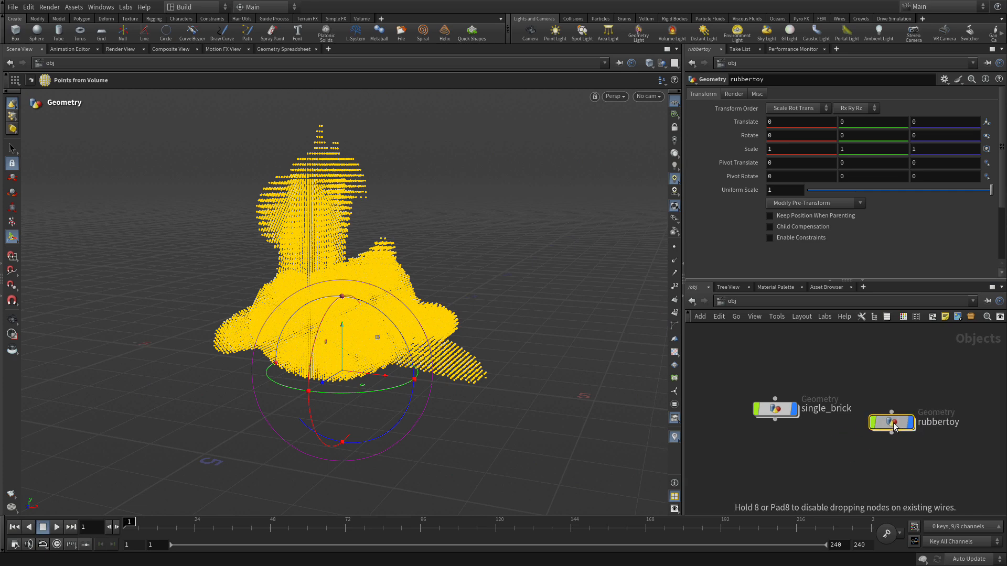
{"action": "left_click", "coordinate": [774, 409]}
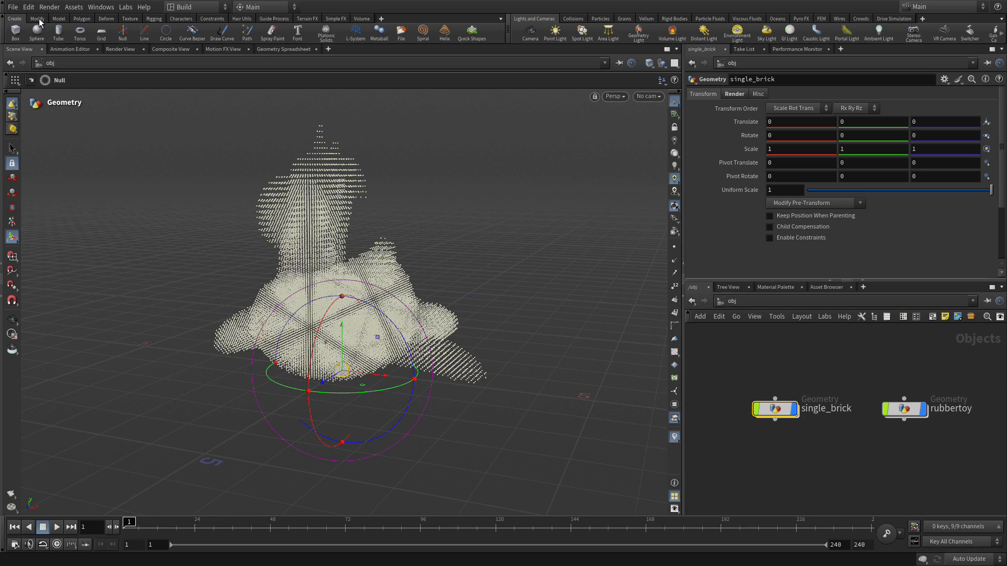
- Use the Modify shelf's Copy to Points to copy single_brick onto rubbertoy's points
{"action": "left_click", "coordinate": [37, 18]}
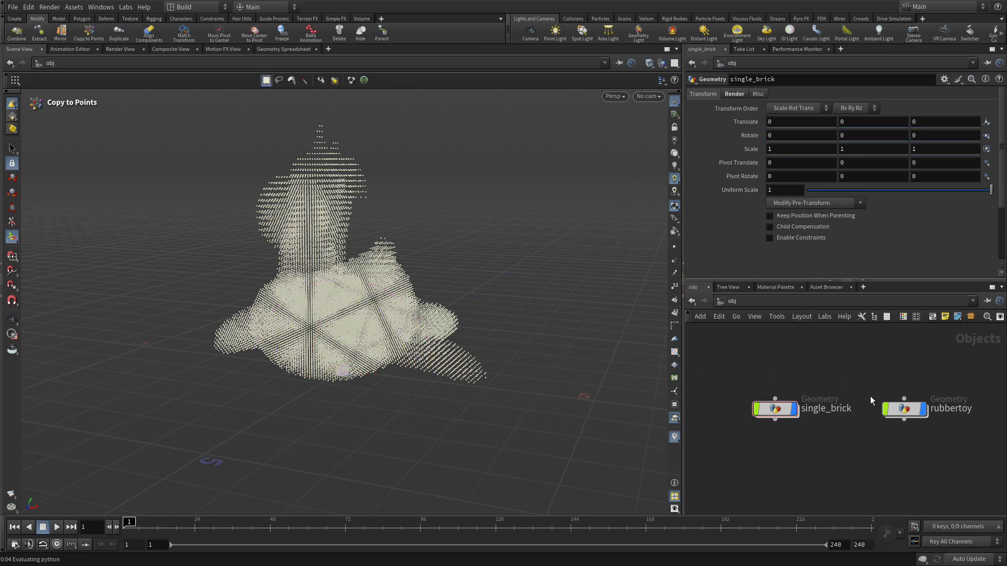
{"action": "left_click", "coordinate": [903, 409]}
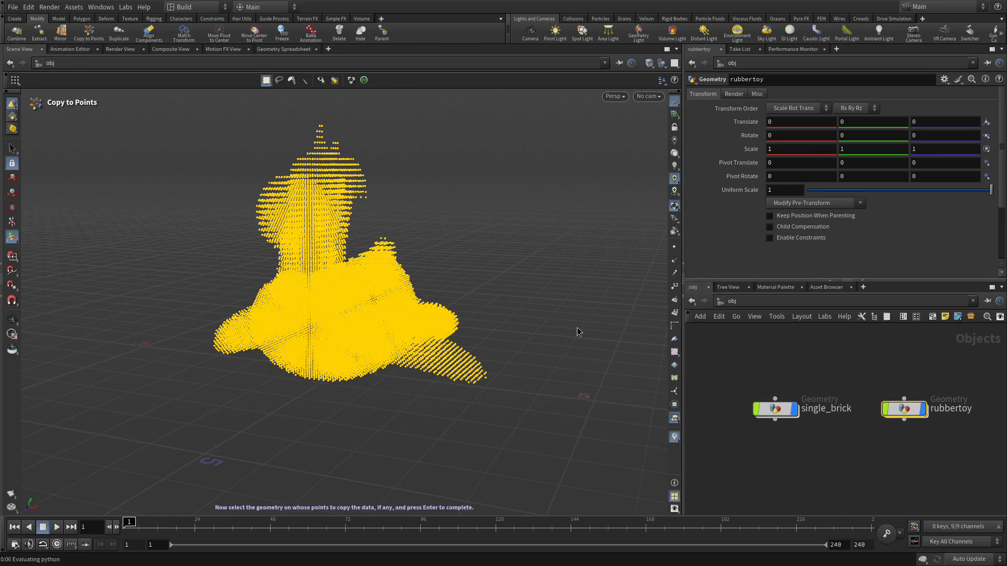
{"action": "left_click", "coordinate": [775, 409]}
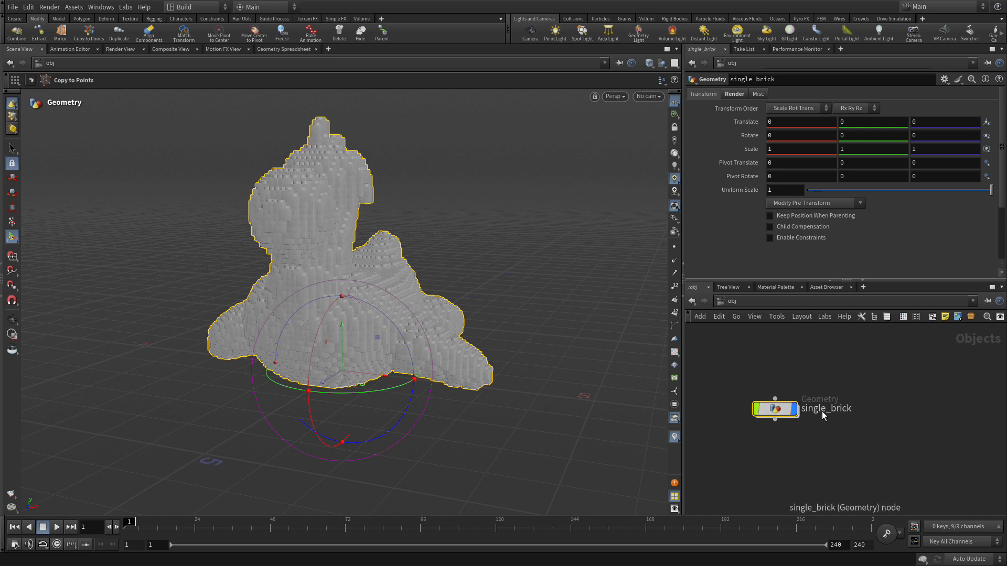
- Rename the merged object 'brickify', go inside, and hide BRICK_OUT's input nodes
{"action": "type", "text": "brickify"}
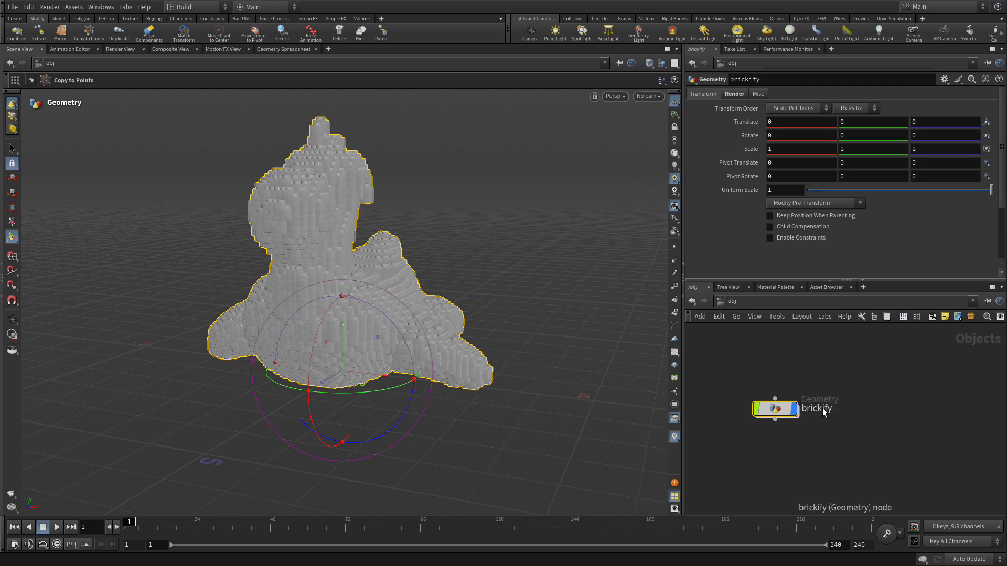
{"action": "double_click", "coordinate": [774, 408]}
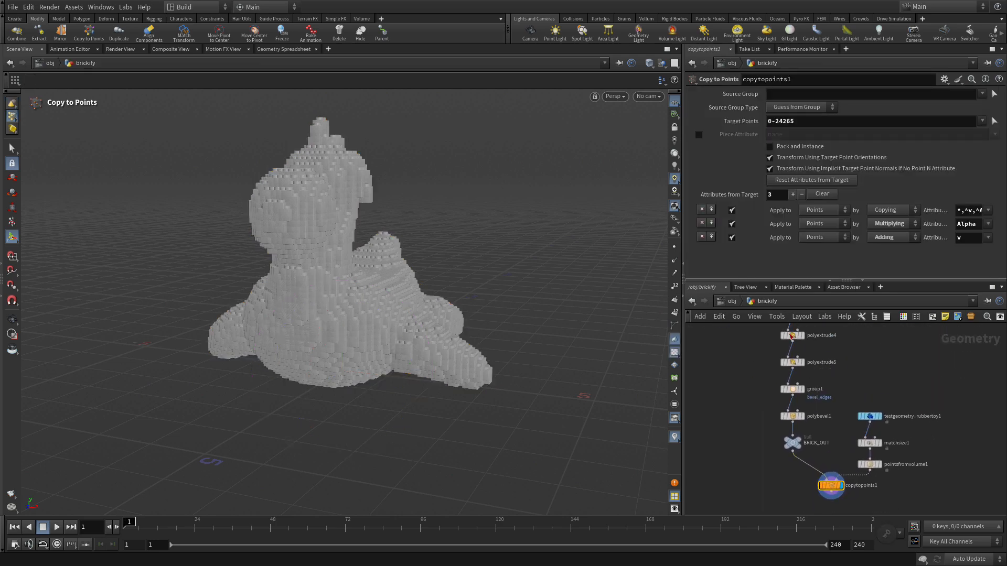
{"action": "right_click", "coordinate": [814, 443]}
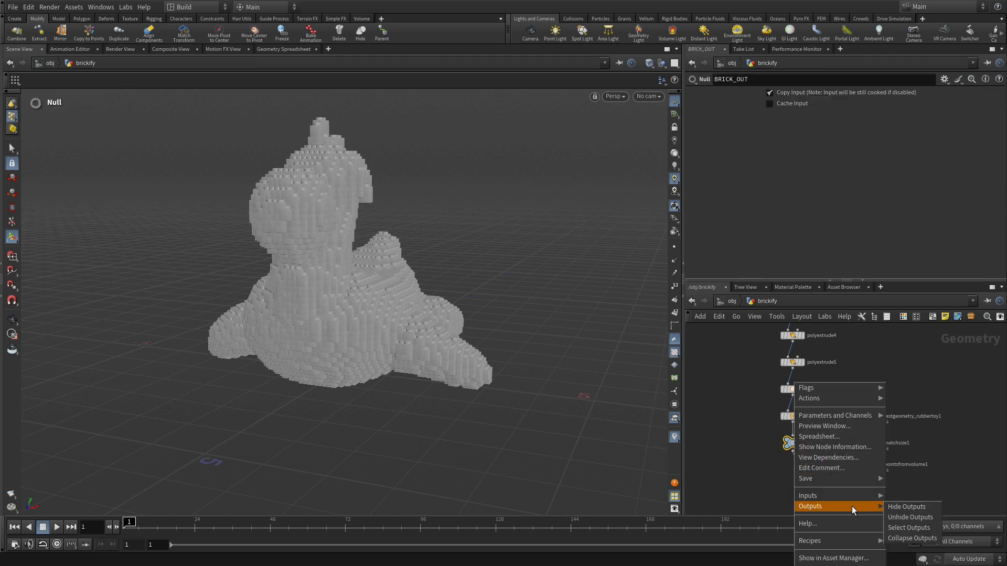
{"action": "mouse_move", "coordinate": [809, 495]}
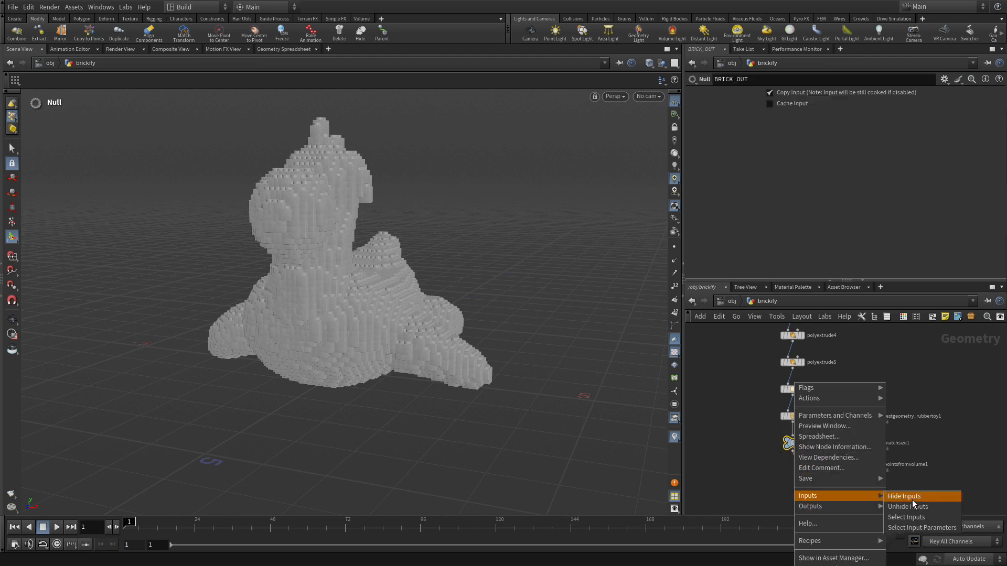
{"action": "left_click", "coordinate": [904, 495]}
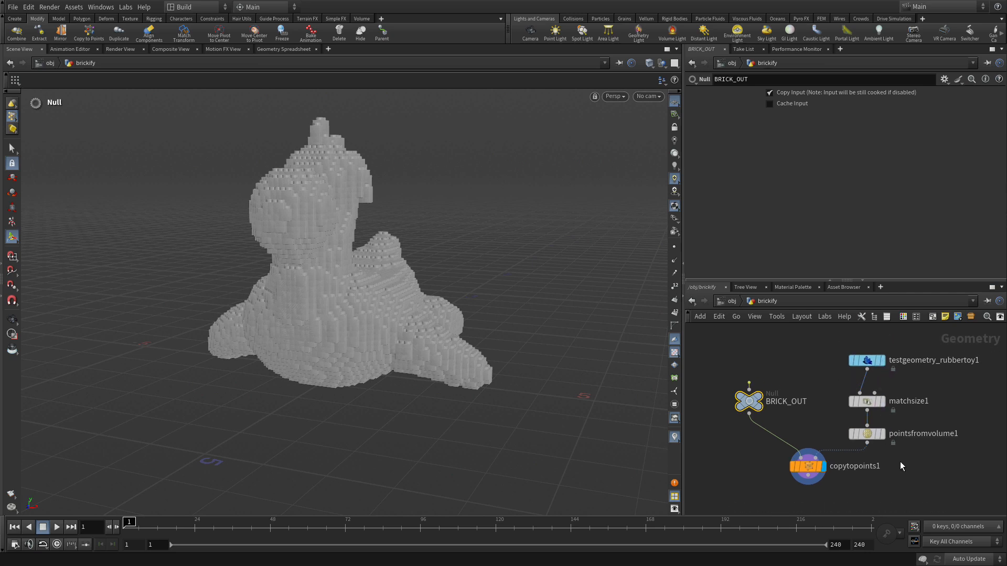
{"action": "mouse_move", "coordinate": [918, 473]}
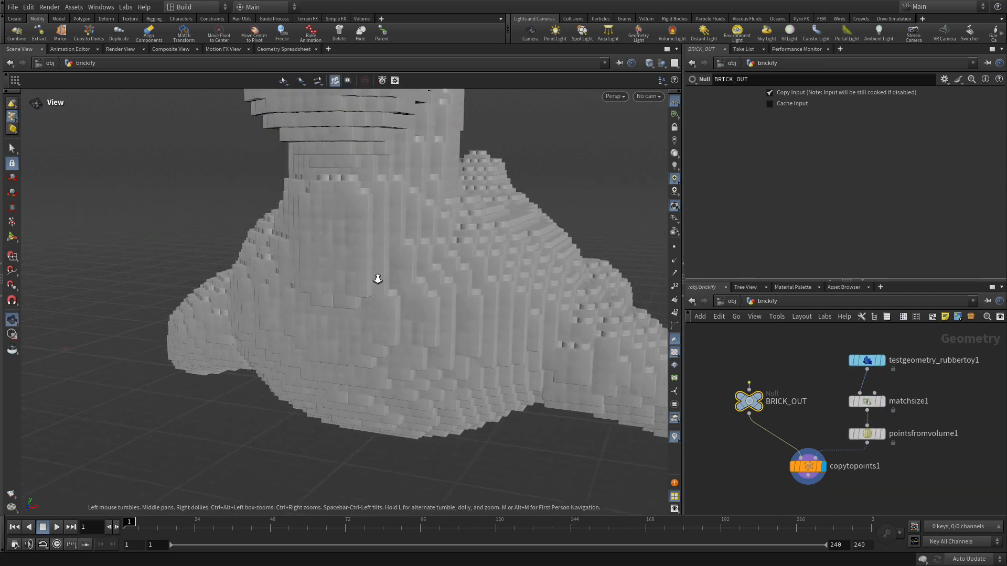
- Set pointsfromvolume1's Point Separation to 0.2, then select copytopoints1
{"action": "left_click_drag", "start_coordinate": [378, 278], "coordinate": [456, 286]}
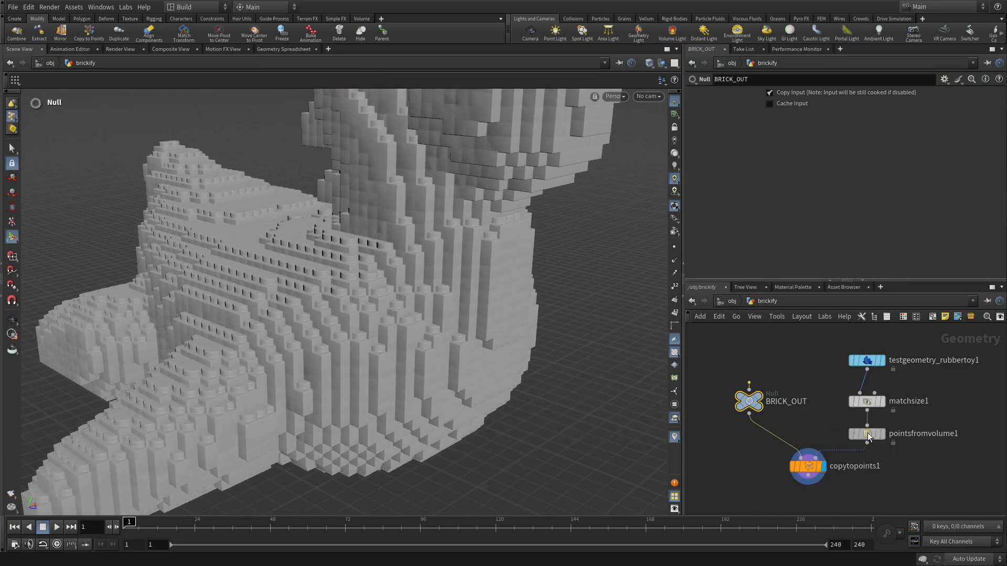
{"action": "left_click", "coordinate": [865, 433]}
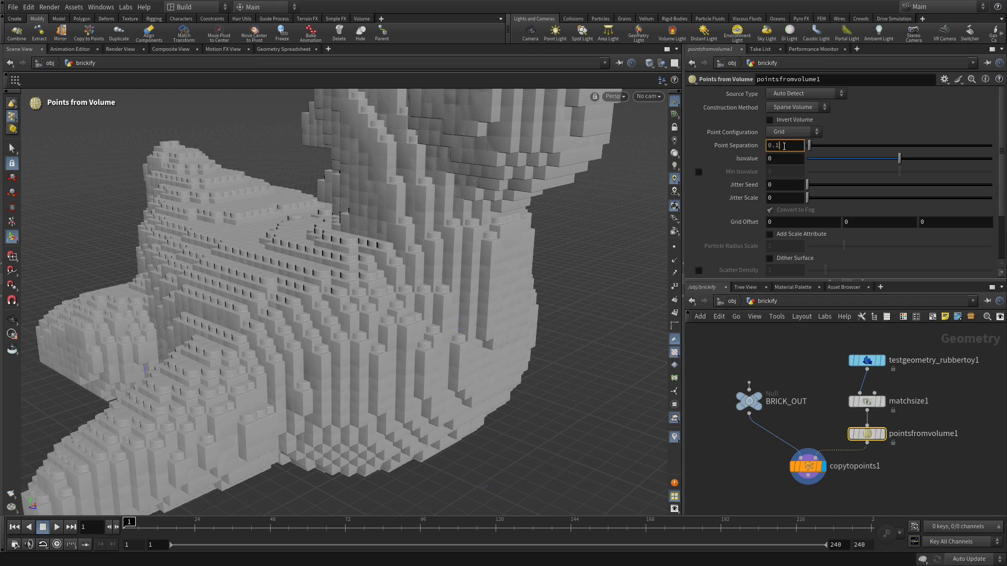
{"action": "type", "text": "0.2"}
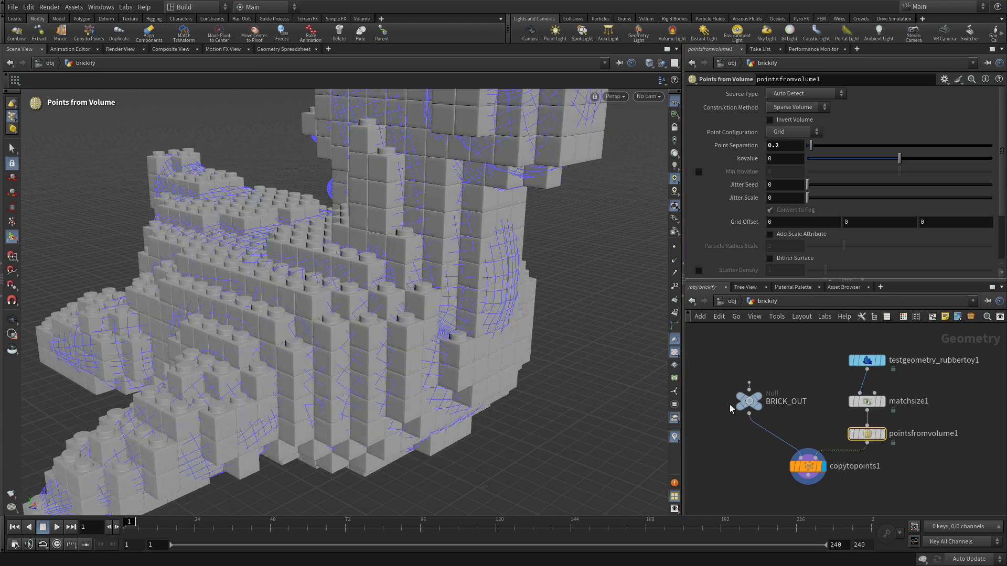
{"action": "left_click", "coordinate": [807, 465]}
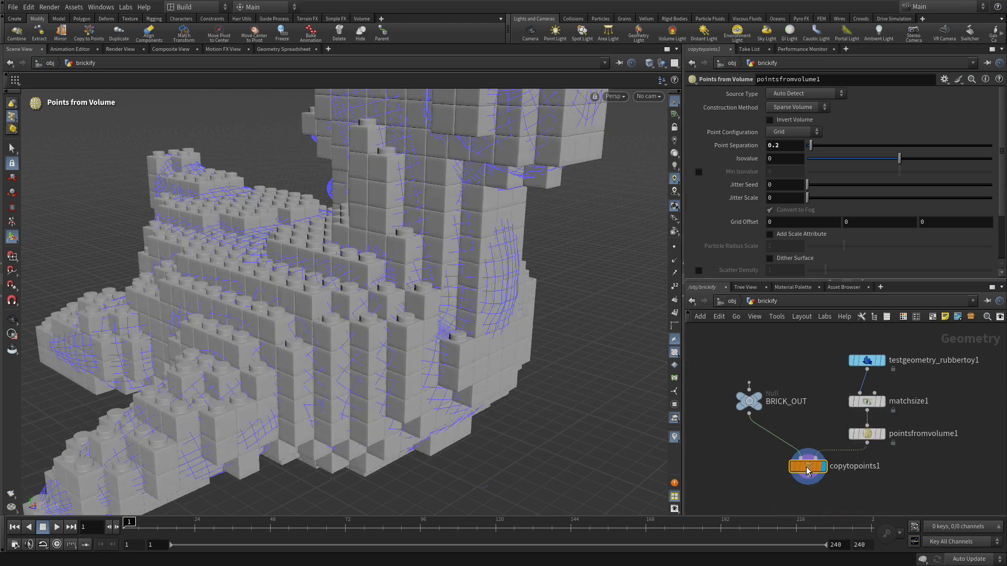
- Try Point Separation 0.1, restore 0.2, and set the rubber toy's Uniform Scale to 3
{"action": "left_click", "coordinate": [808, 466]}
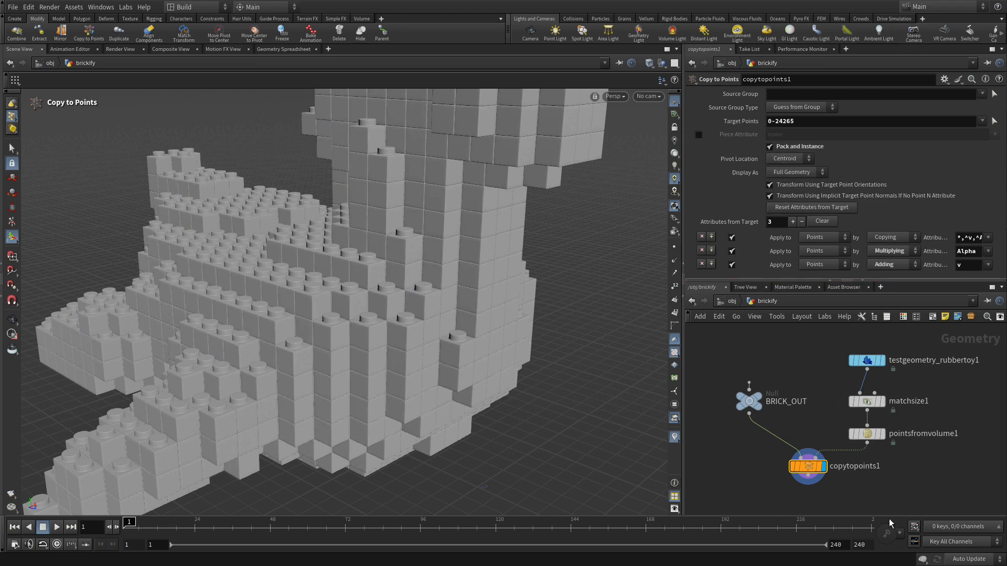
{"action": "left_click", "coordinate": [865, 433]}
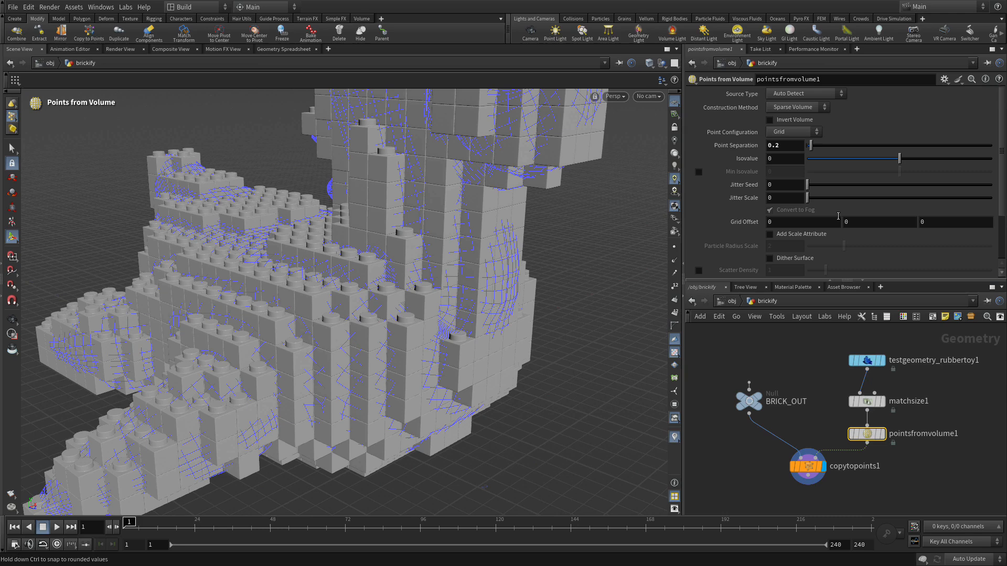
{"action": "left_click", "coordinate": [784, 146]}
{"action": "type", "text": "0.1"}
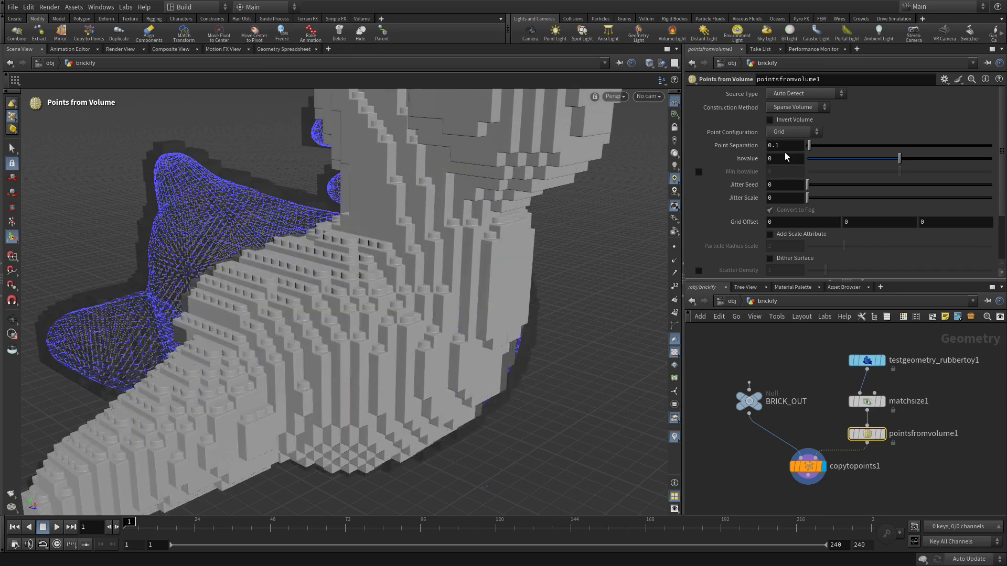
{"action": "left_click", "coordinate": [783, 145]}
{"action": "type", "text": "0.2"}
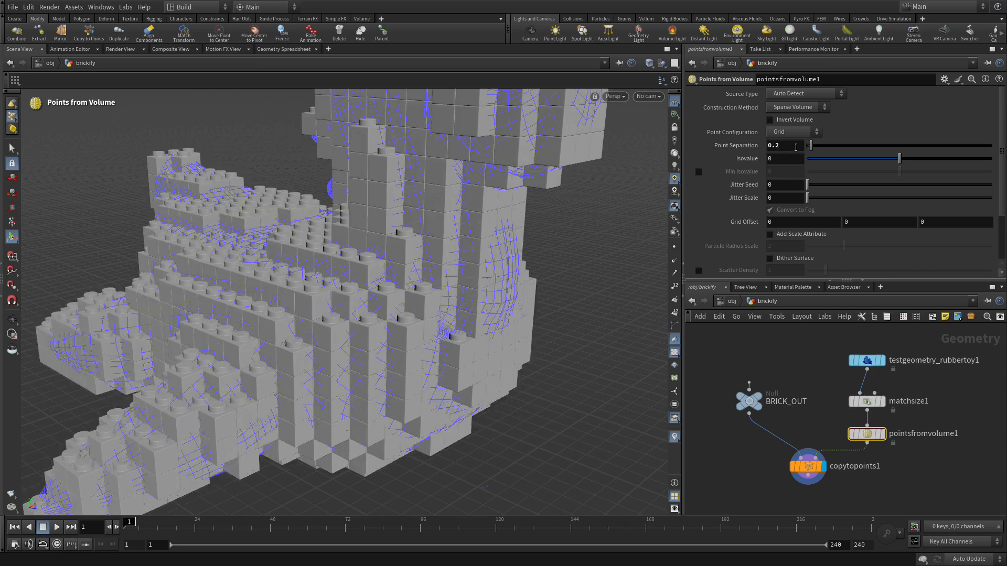
{"action": "mouse_move", "coordinate": [817, 269]}
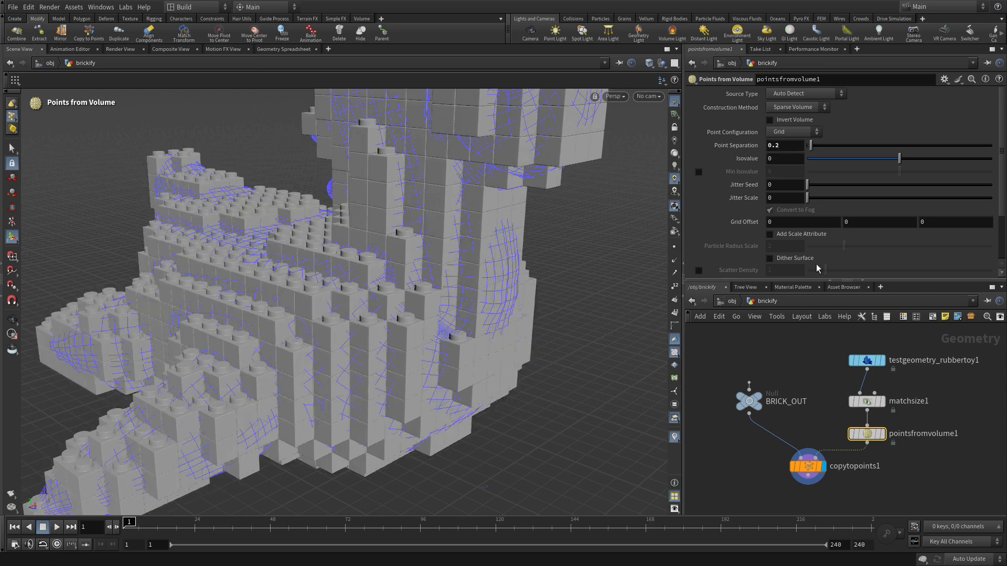
{"action": "mouse_move", "coordinate": [844, 460]}
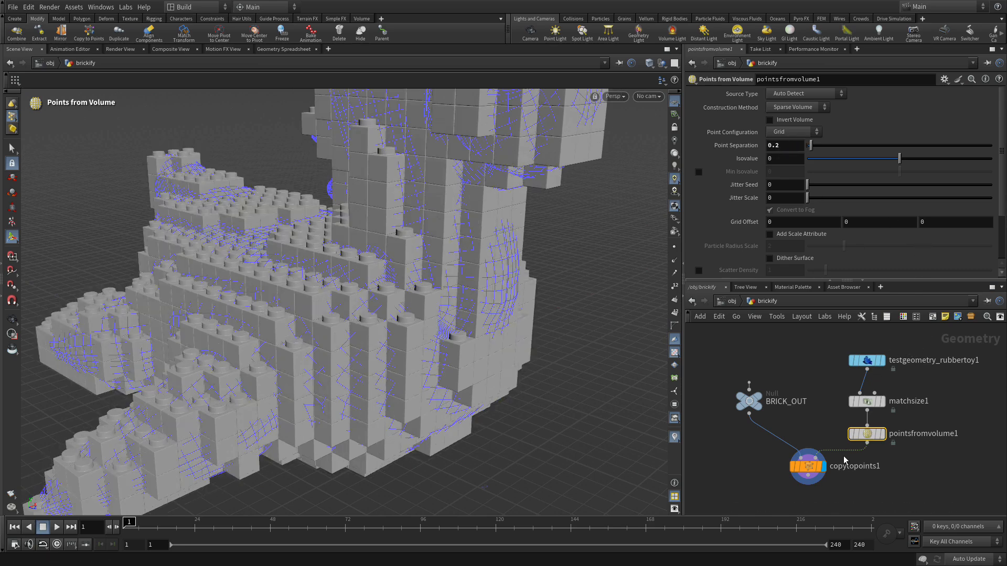
{"action": "mouse_move", "coordinate": [899, 432]}
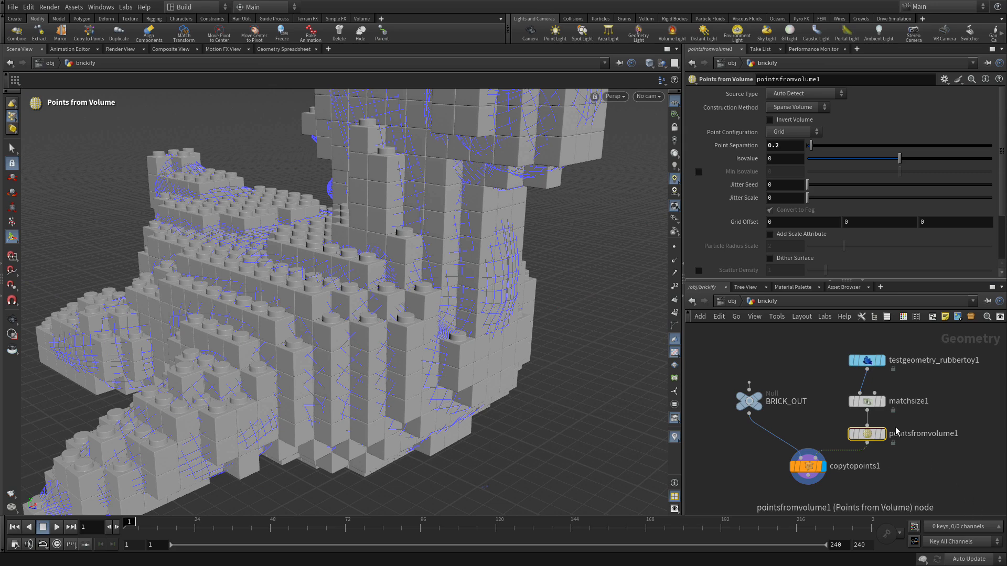
{"action": "left_click", "coordinate": [867, 360]}
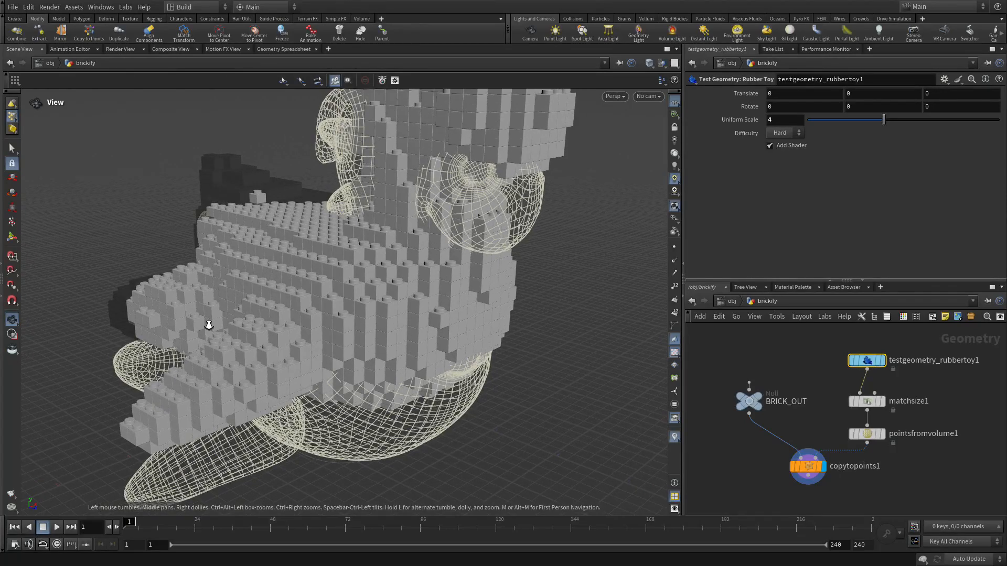
{"action": "left_click", "coordinate": [866, 434]}
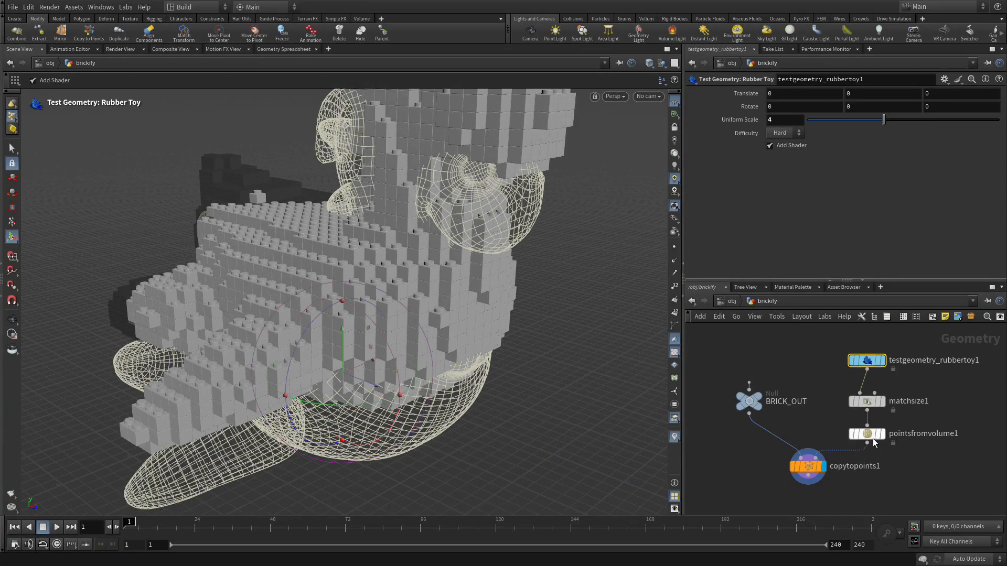
{"action": "mouse_move", "coordinate": [870, 440]}
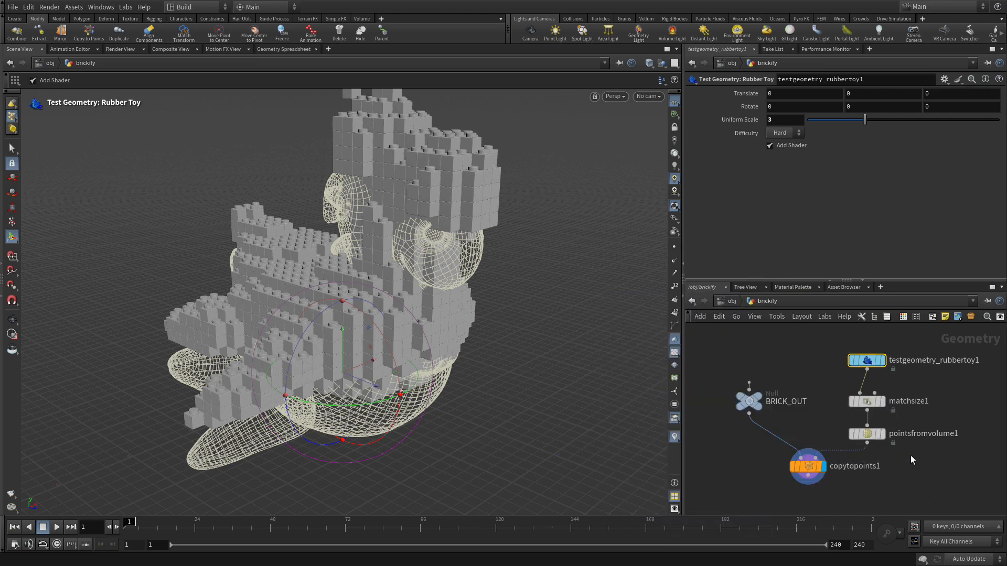
{"action": "mouse_move", "coordinate": [953, 455]}
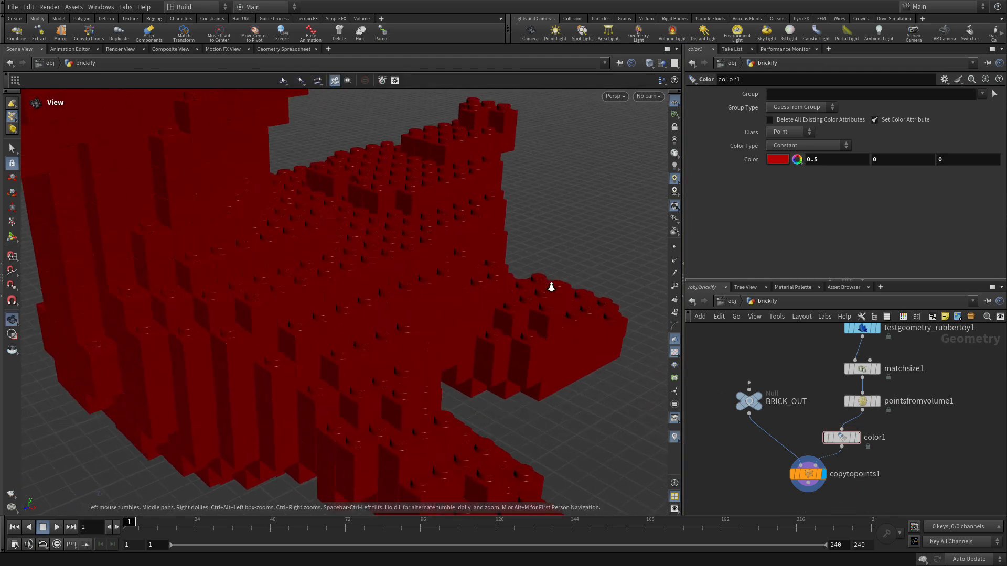
- Orbit and zoom out to inspect the dark red (0.5, 0, 0) brick toy
{"action": "left_click_drag", "start_coordinate": [551, 287], "coordinate": [361, 300]}
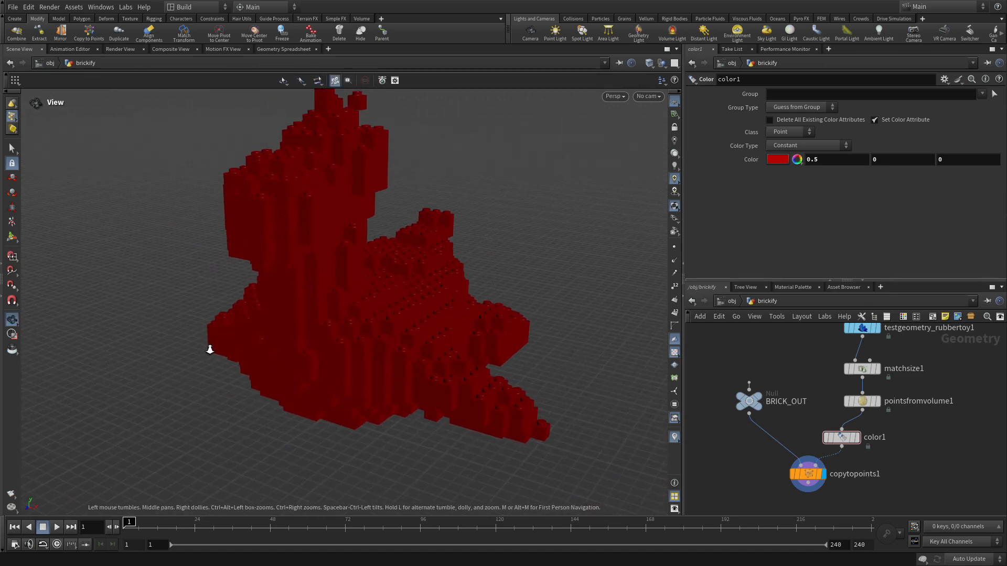
{"action": "left_click_drag", "start_coordinate": [210, 350], "coordinate": [343, 372]}
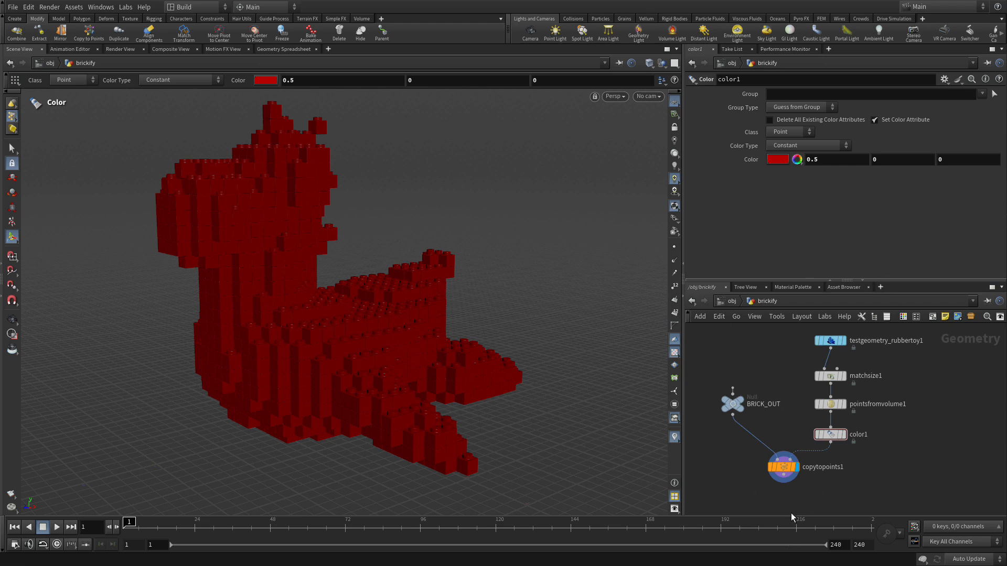
{"action": "mouse_move", "coordinate": [771, 518]}
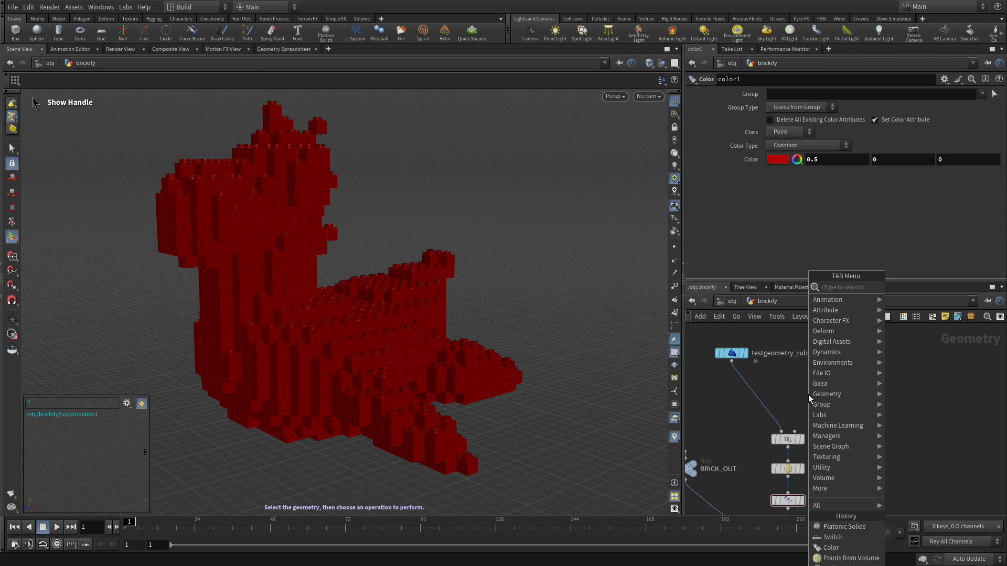
- Drop a Switch node (switch1) onto the wire between testgeometry_rubbertoy1 and matchsize1
{"action": "type", "text": "swi"}
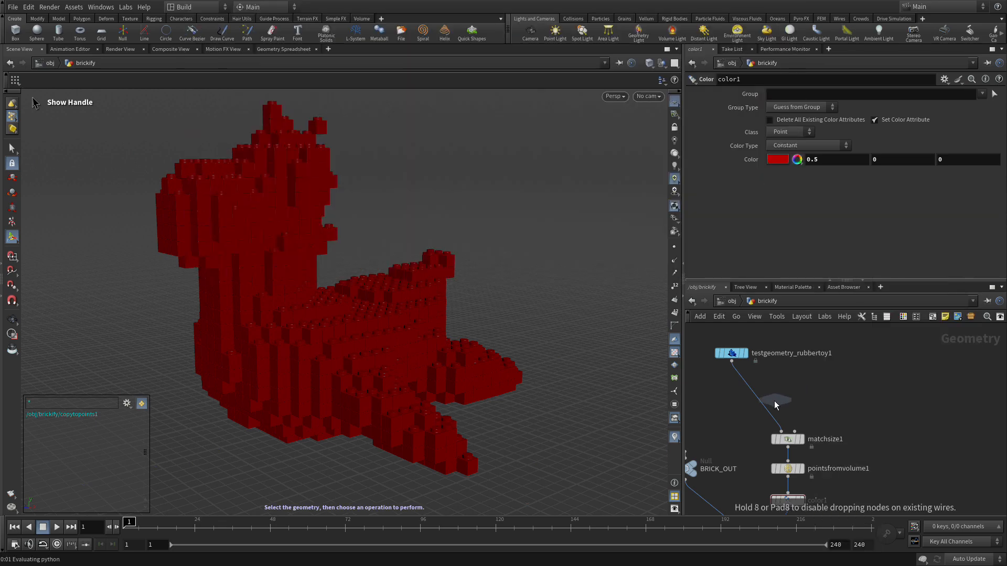
{"action": "left_click", "coordinate": [775, 405]}
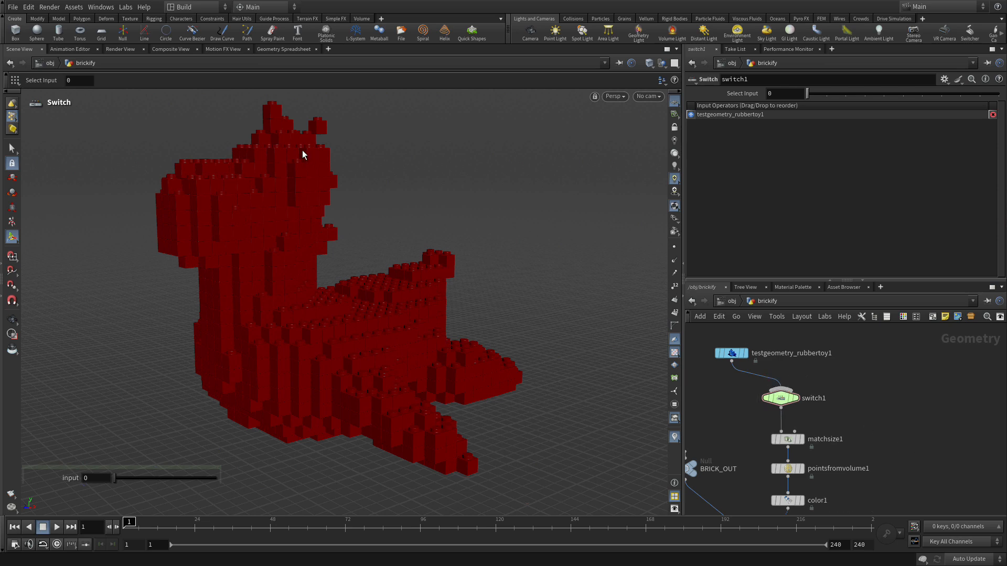
{"action": "mouse_move", "coordinate": [825, 456]}
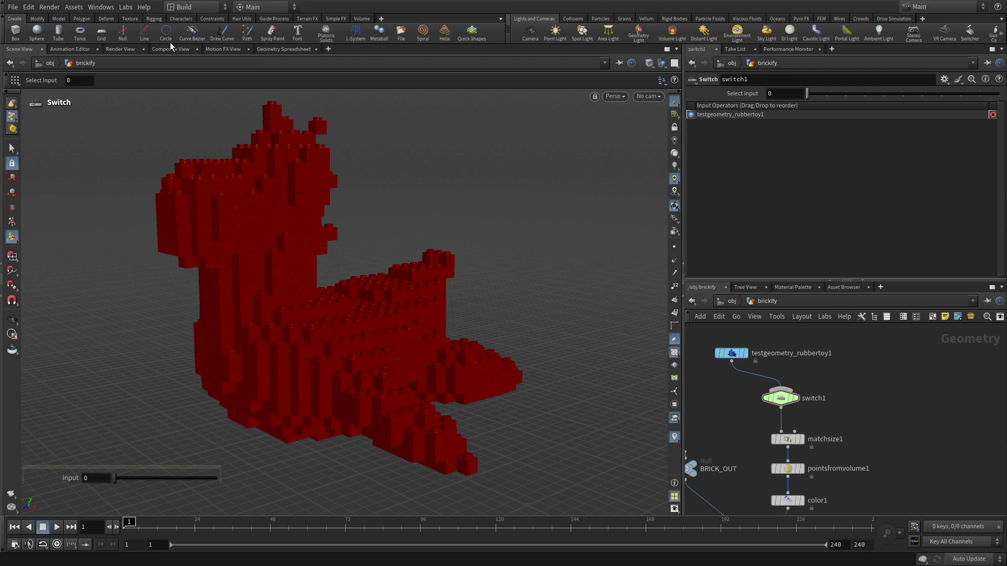
{"action": "mouse_move", "coordinate": [446, 79]}
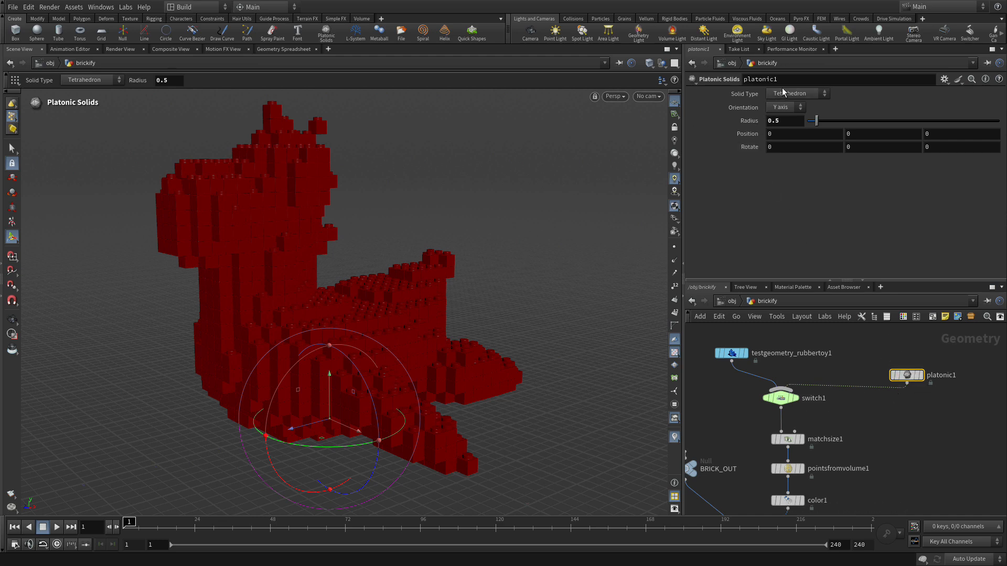
- Set platonic1's Solid Type to Utah Teapot and raise its Radius to 4
{"action": "left_click", "coordinate": [796, 93]}
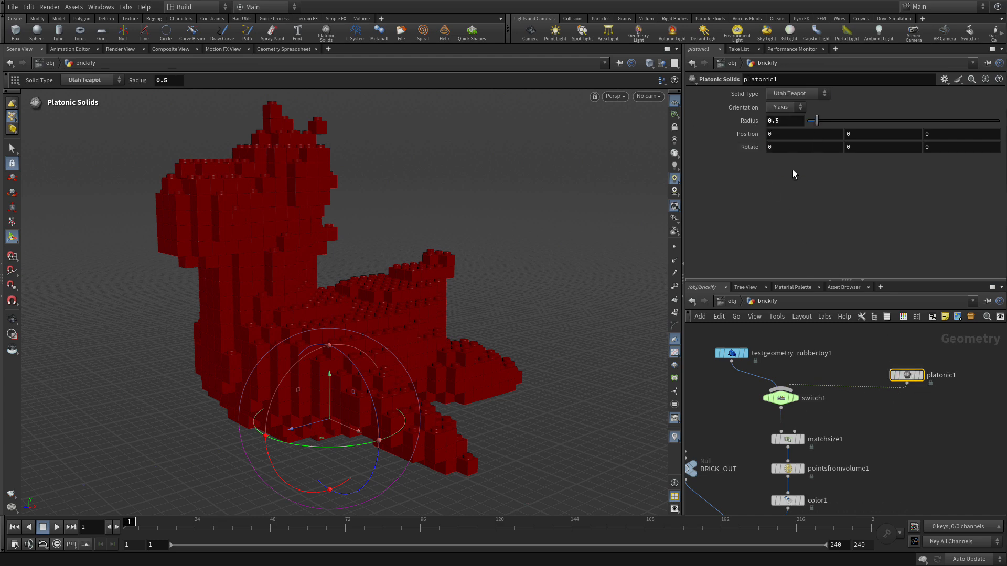
{"action": "left_click", "coordinate": [785, 121]}
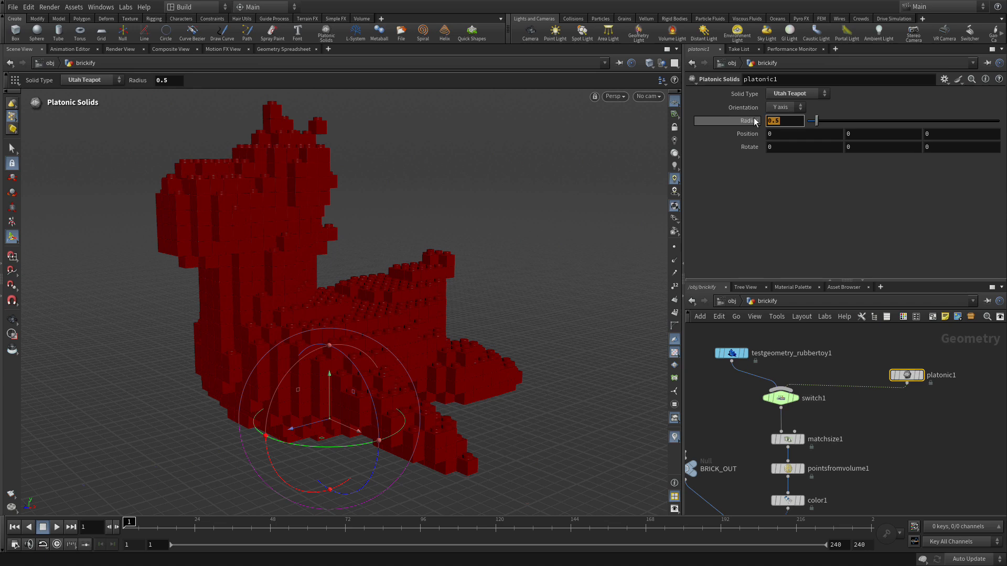
{"action": "left_click_drag", "start_coordinate": [816, 120], "coordinate": [883, 120]}
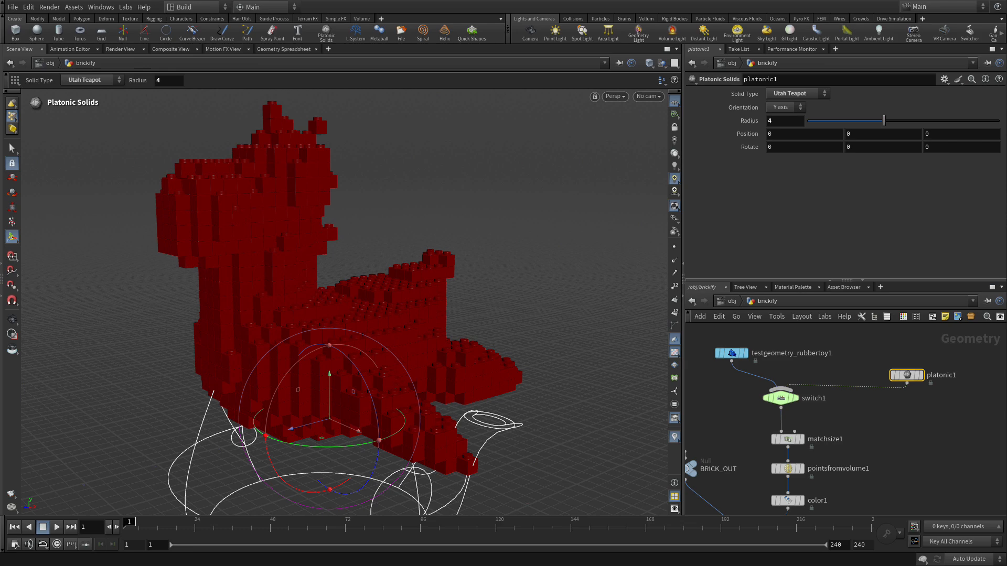
{"action": "mouse_move", "coordinate": [908, 387]}
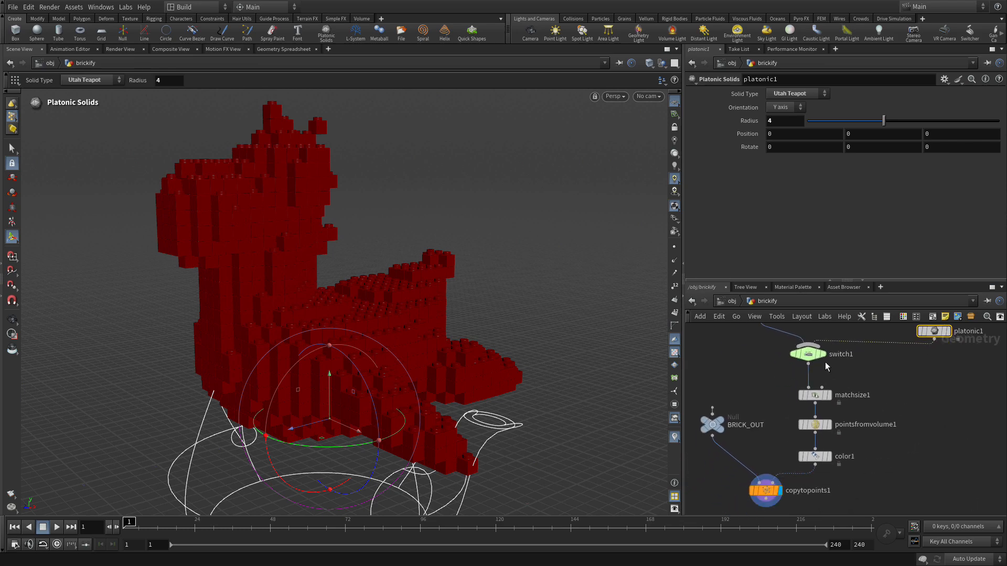
- Set switch1's Select Input to 1 (platonic1) and orbit around the brick teapot
{"action": "left_click", "coordinate": [807, 354]}
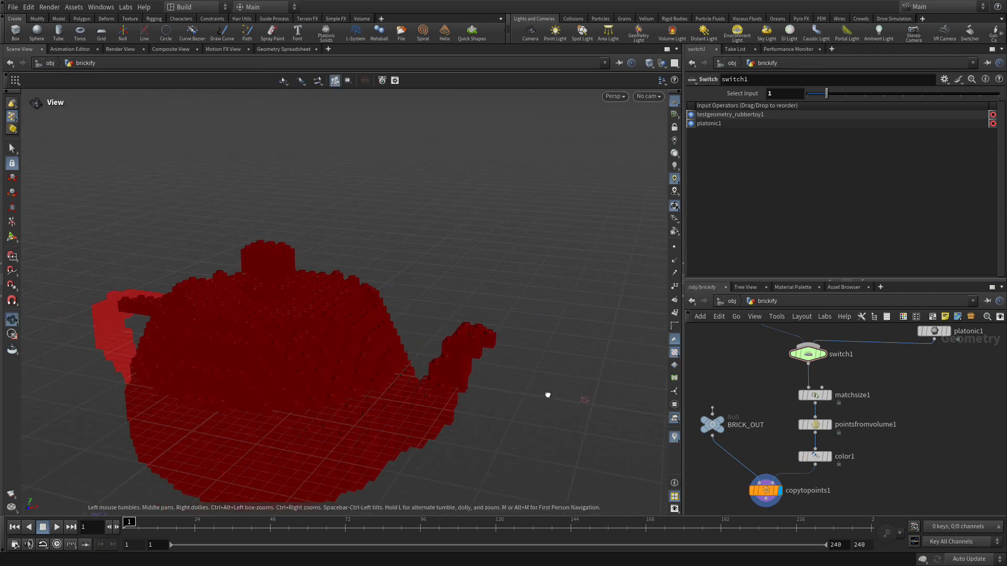
{"action": "left_click_drag", "start_coordinate": [547, 394], "coordinate": [459, 323]}
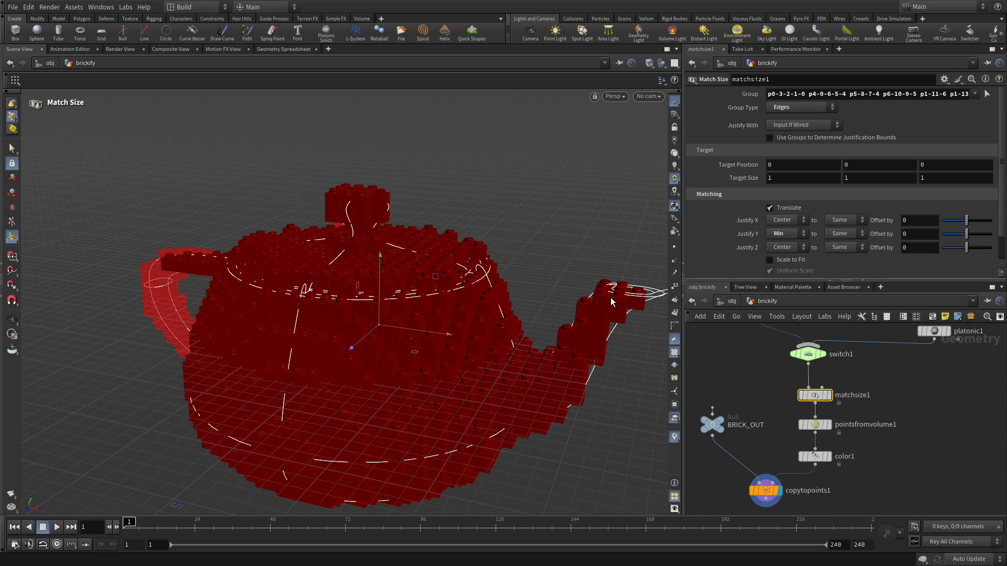
- Clear matchsize1's Group string and set Group Type to Guess from Group
{"action": "left_click", "coordinate": [870, 94]}
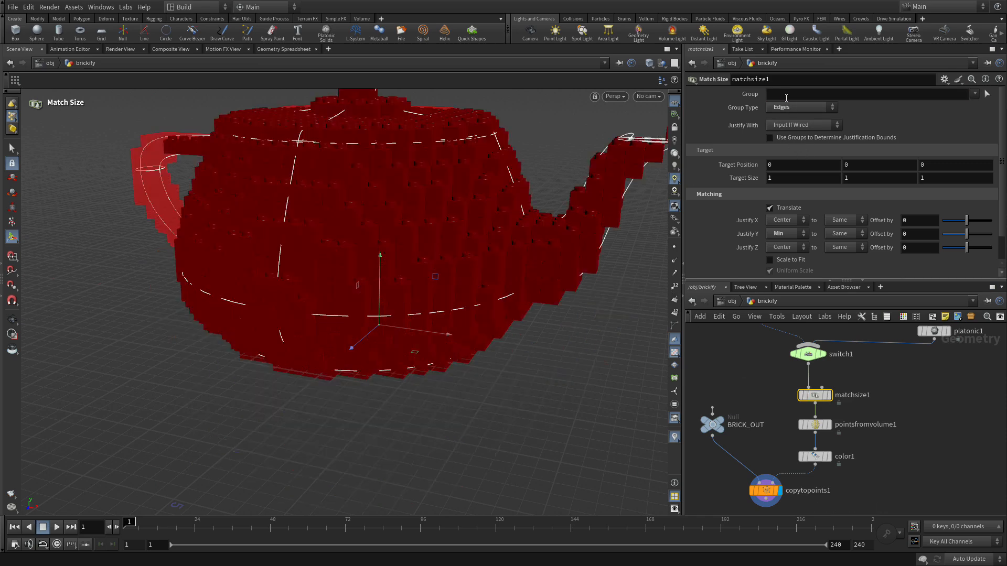
{"action": "left_click", "coordinate": [801, 107]}
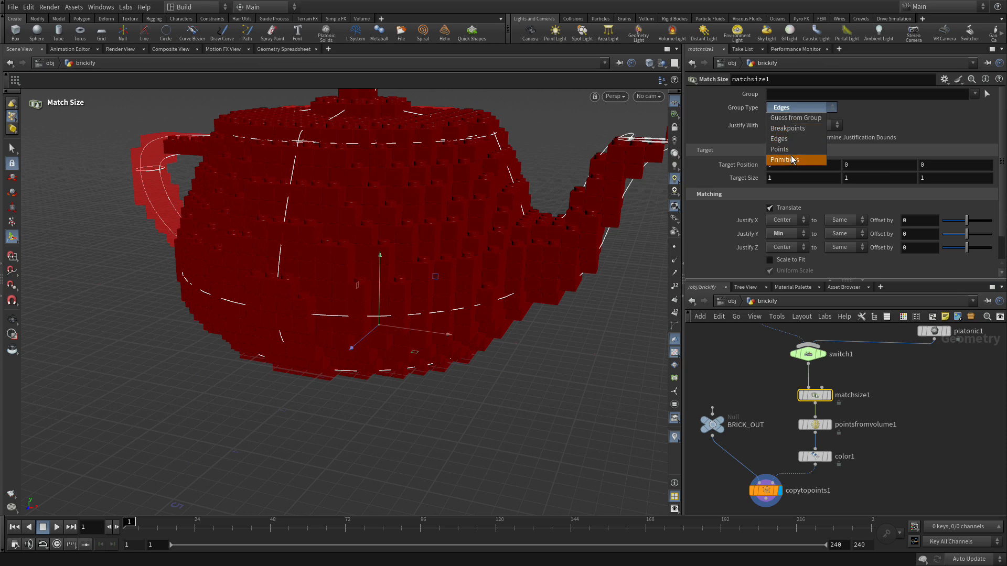
{"action": "left_click", "coordinate": [785, 160]}
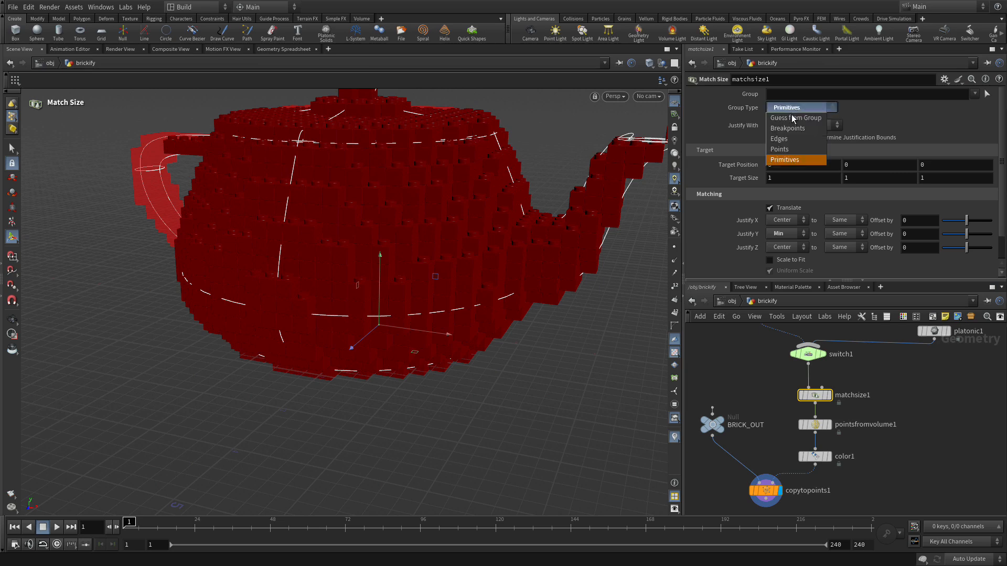
{"action": "left_click", "coordinate": [796, 118]}
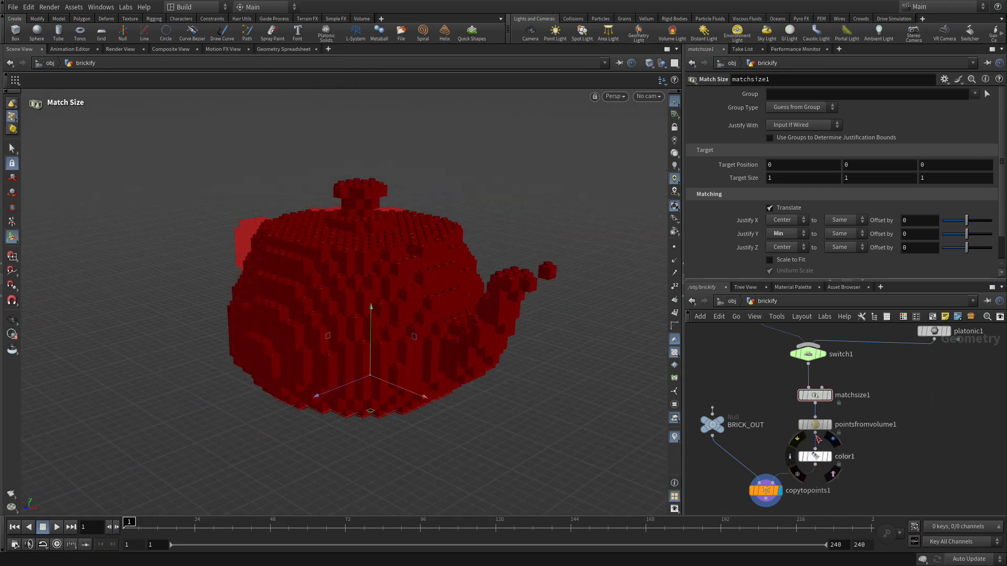
- Check the copytopoints1 and switch1 parameters
{"action": "left_click", "coordinate": [764, 490]}
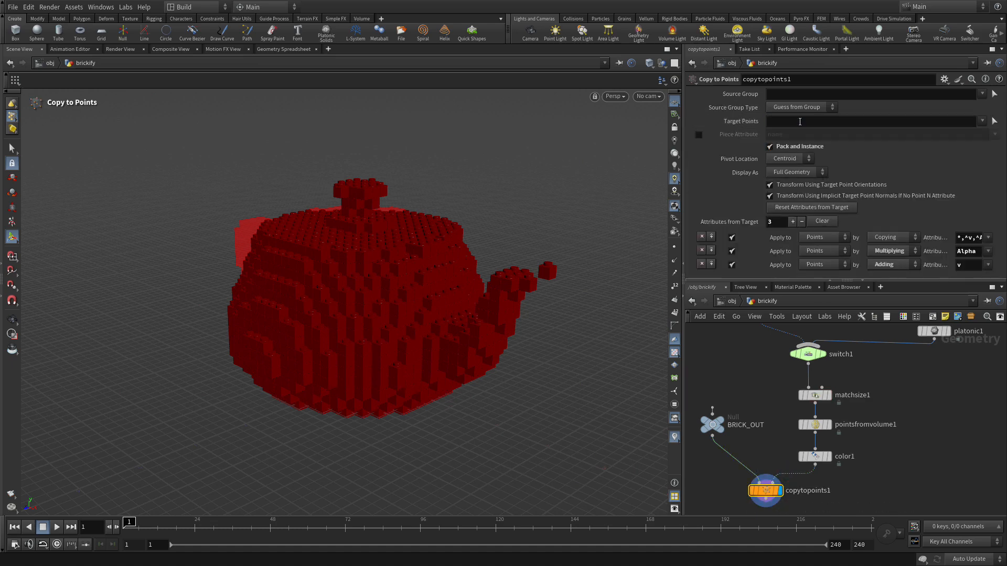
{"action": "left_click", "coordinate": [765, 490]}
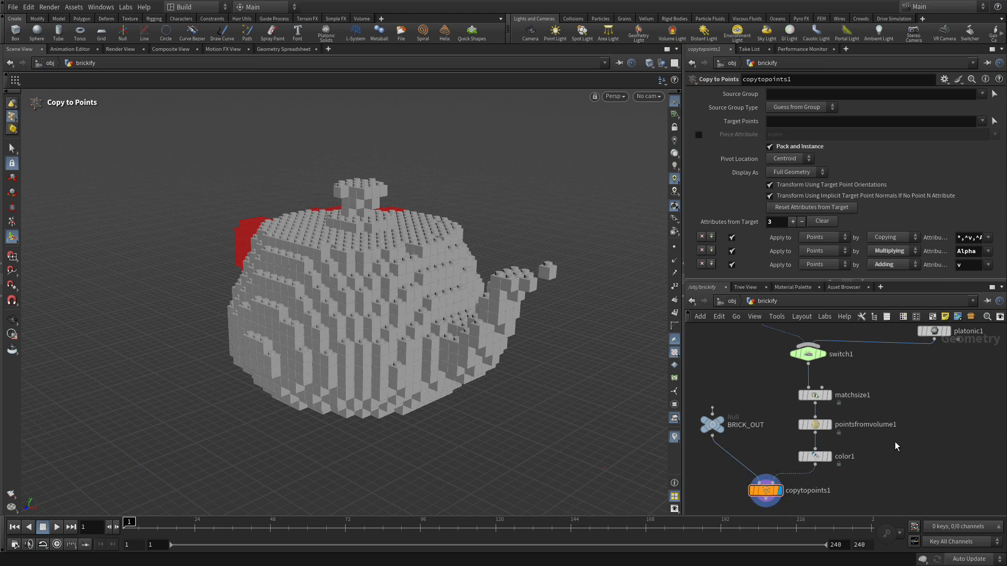
{"action": "mouse_move", "coordinate": [785, 391]}
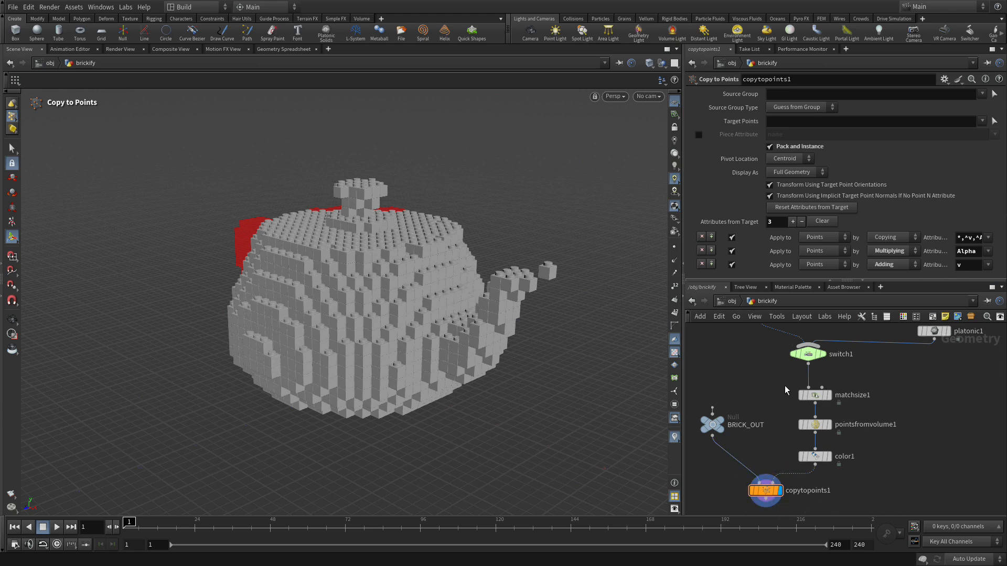
{"action": "left_click", "coordinate": [808, 354]}
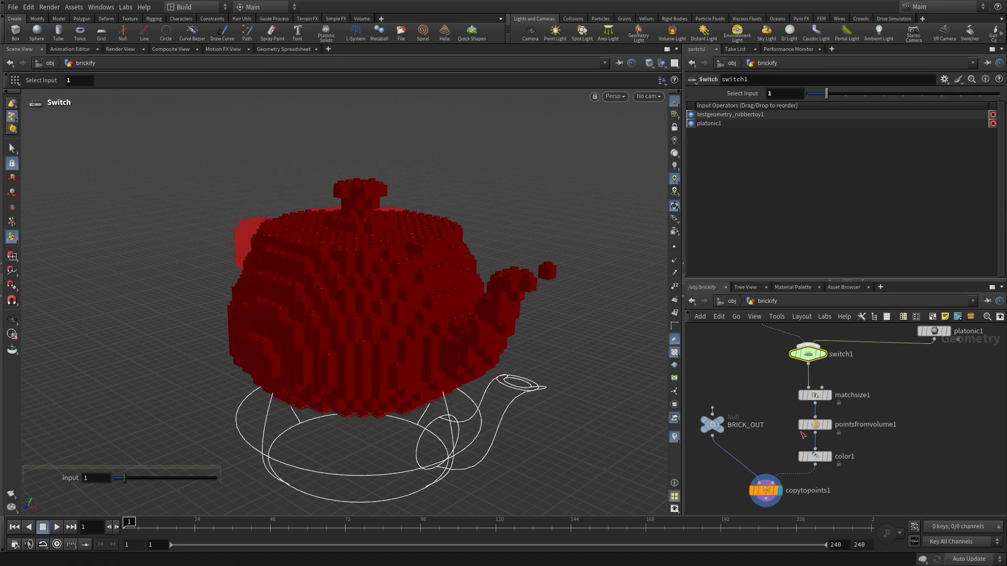
- Select copytopoints1 and orbit to view the brick teapot from above
{"action": "left_click", "coordinate": [764, 490]}
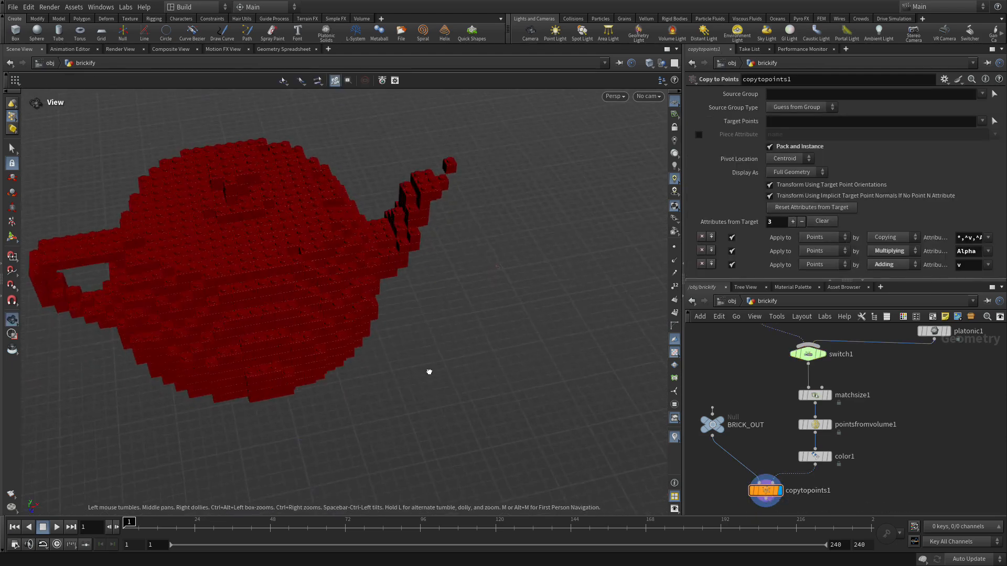
{"action": "left_click_drag", "start_coordinate": [429, 371], "coordinate": [387, 331]}
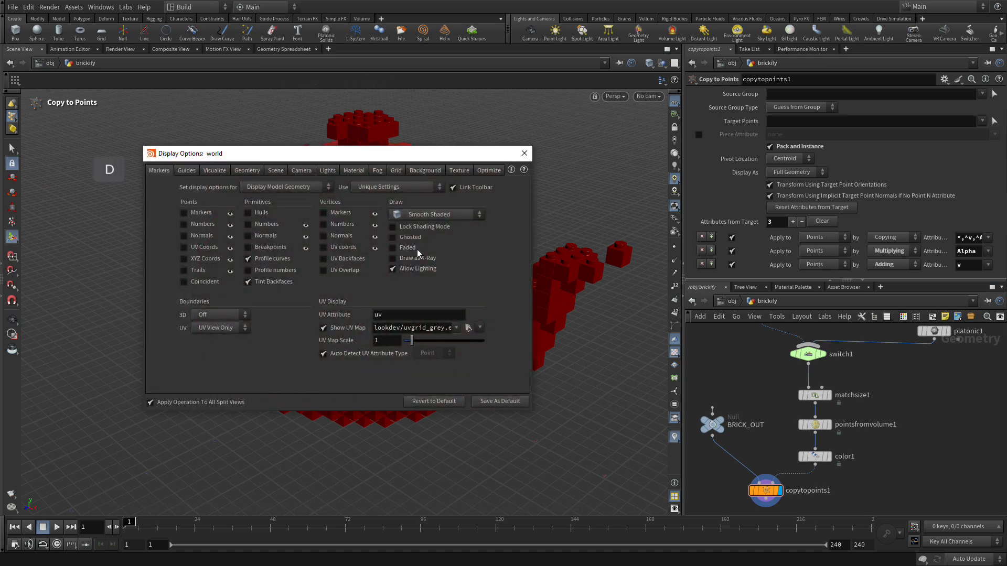
- Disable Distance-based Packed Geometry Culling in Display Options, then orbit the full teapot
{"action": "left_click", "coordinate": [487, 170]}
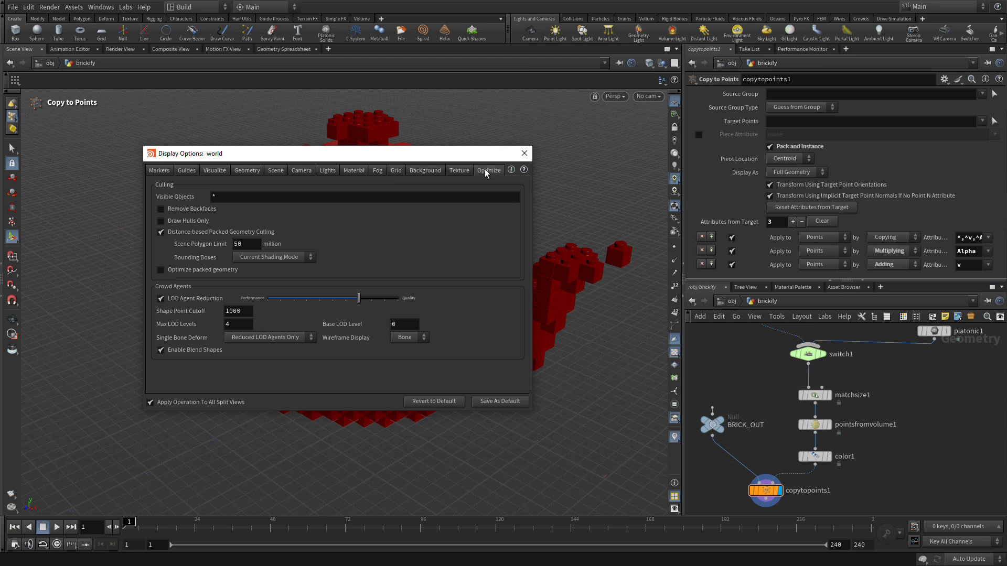
{"action": "mouse_move", "coordinate": [219, 331]}
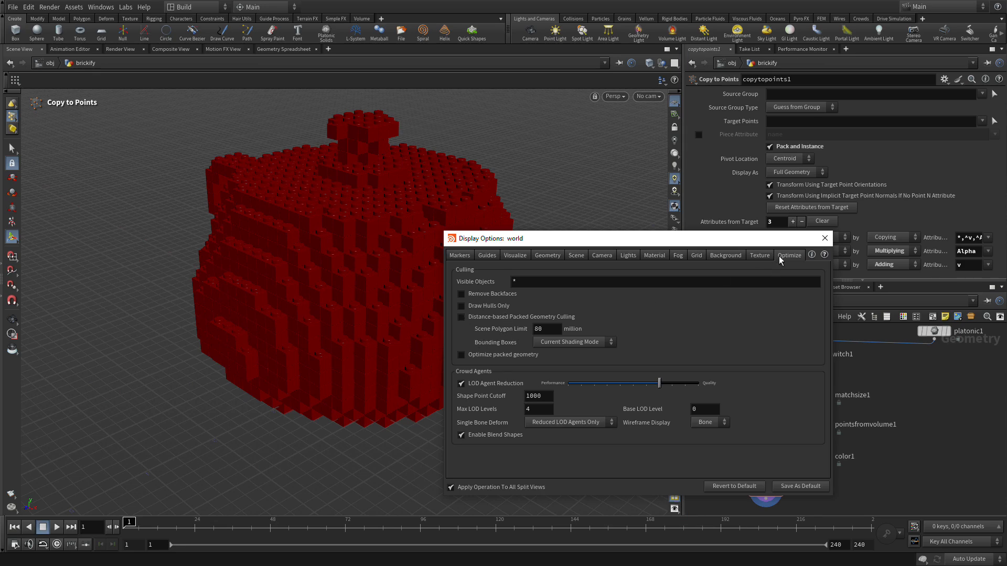
{"action": "left_click", "coordinate": [825, 238]}
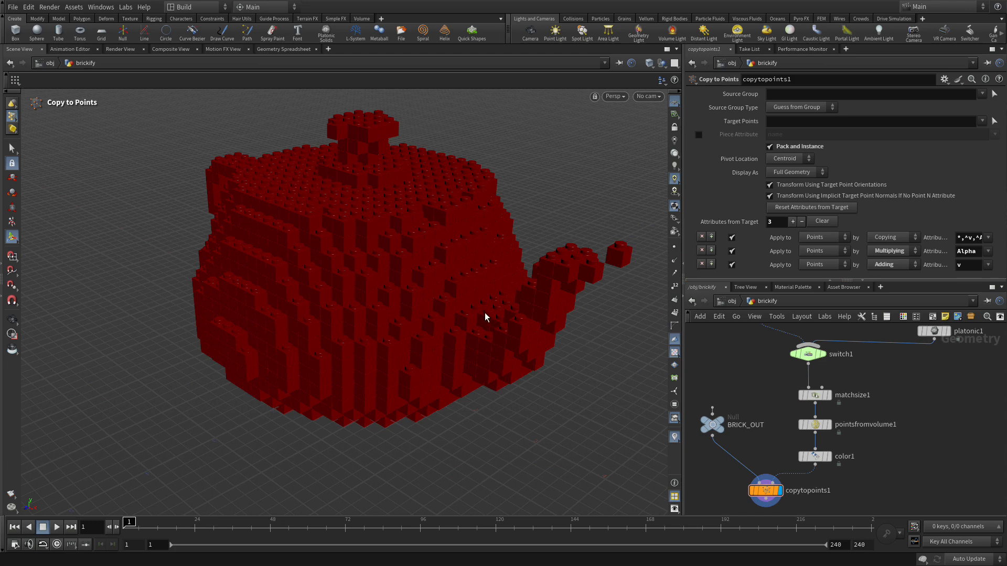
{"action": "left_click_drag", "start_coordinate": [484, 318], "coordinate": [404, 326]}
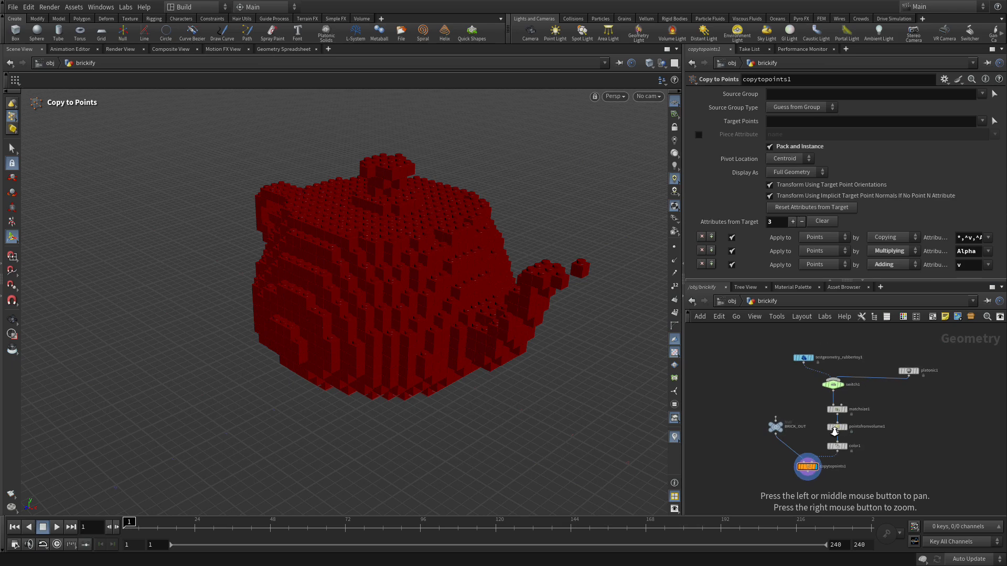
- Select switch1 to show its parameters, with platonic1 still selected
{"action": "left_click", "coordinate": [834, 384]}
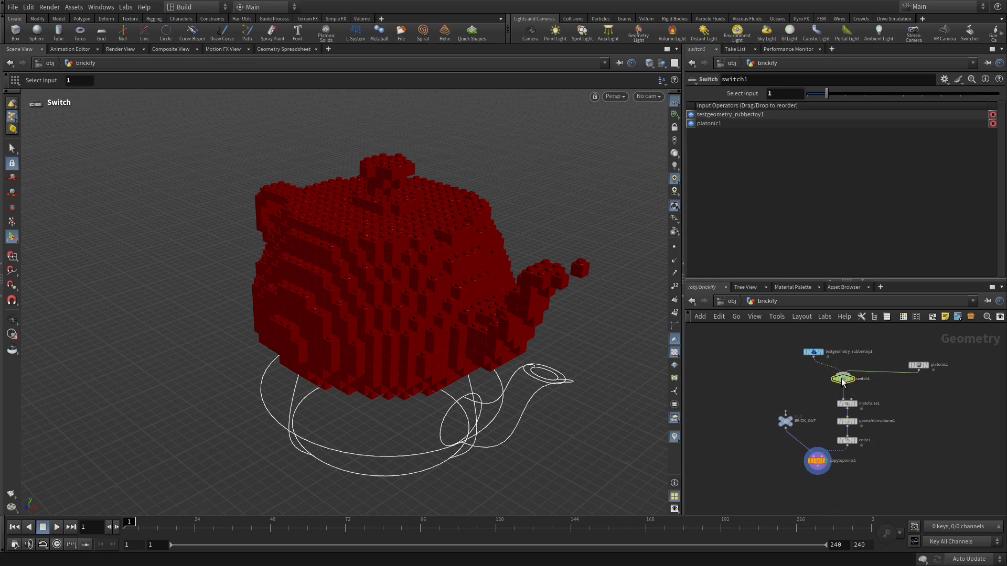